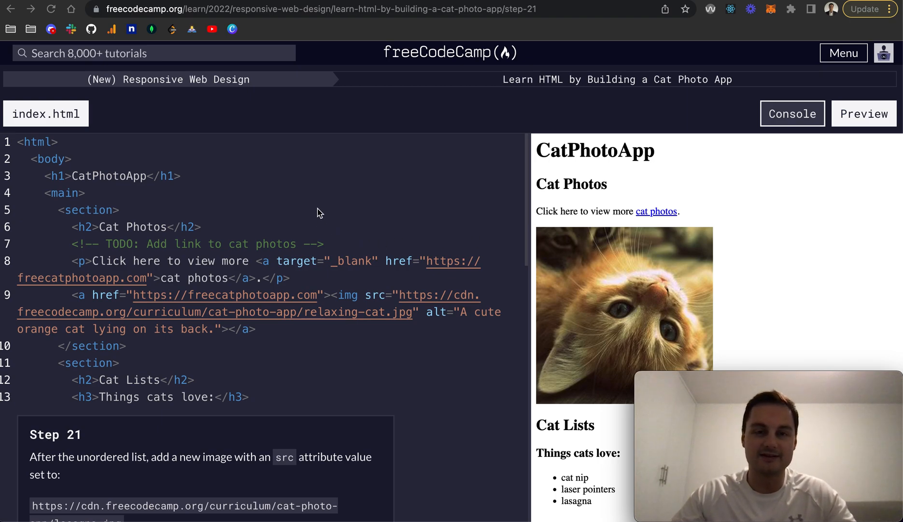
{"action": "mouse_move", "coordinate": [573, 99]}
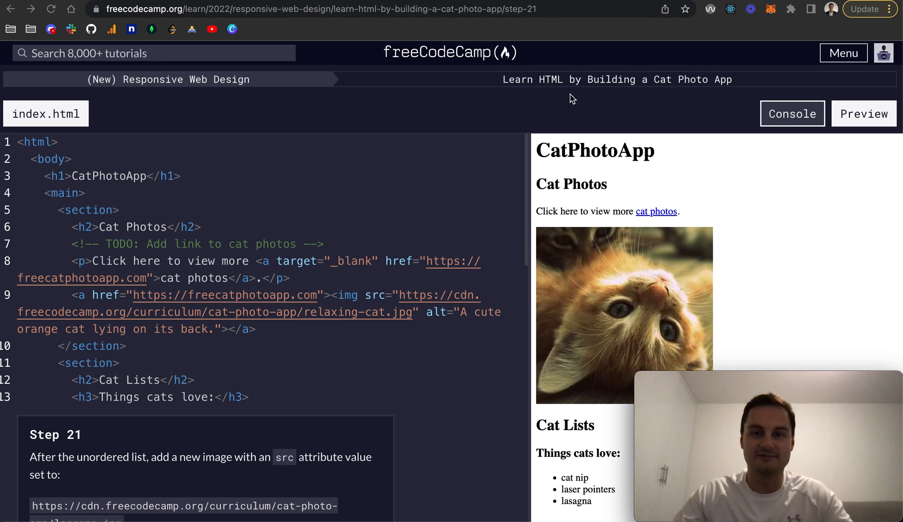
{"action": "mouse_move", "coordinate": [487, 119]}
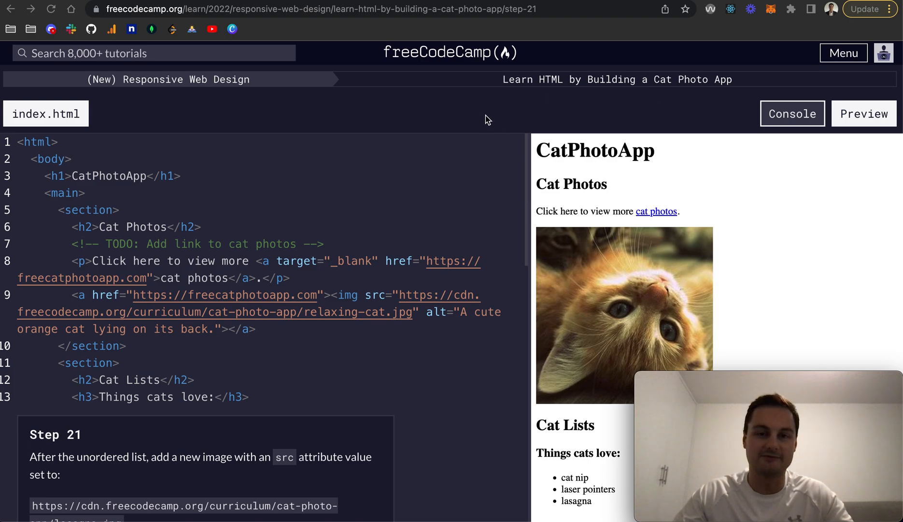
{"action": "mouse_move", "coordinate": [213, 358]}
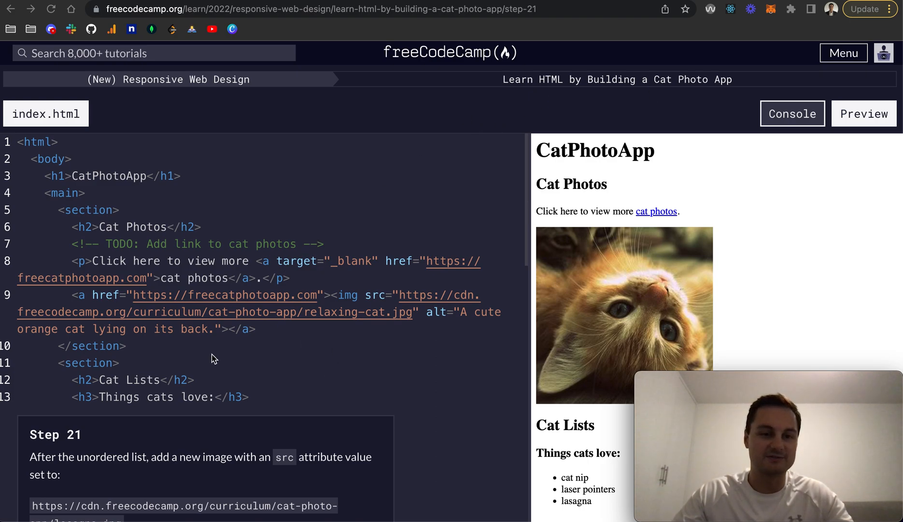
- Add an img of lasagna.jpg with alt 'A slice of lasagna on a plate.' after the list
{"action": "scroll", "scroll_direction": "down", "scroll_amount": 3}
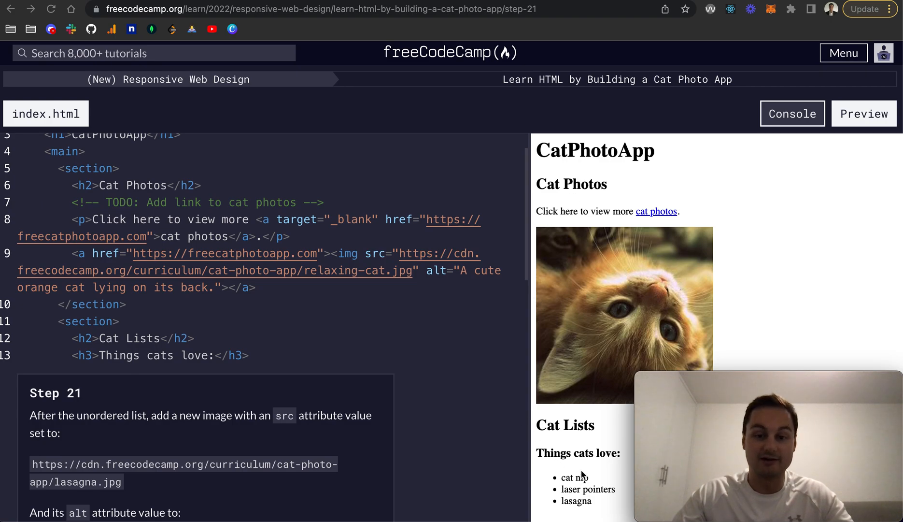
{"action": "scroll", "scroll_direction": "down", "scroll_amount": 3}
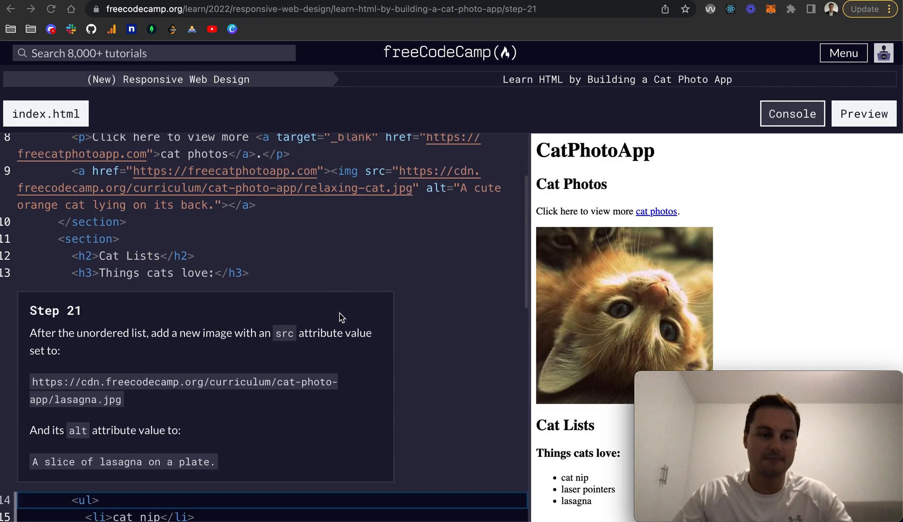
{"action": "scroll", "scroll_direction": "down", "scroll_amount": 3}
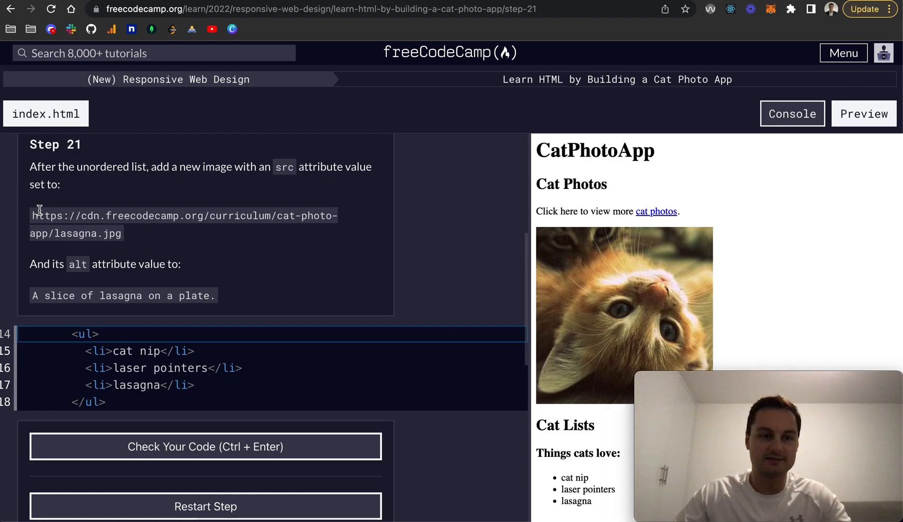
{"action": "double_click", "coordinate": [173, 216]}
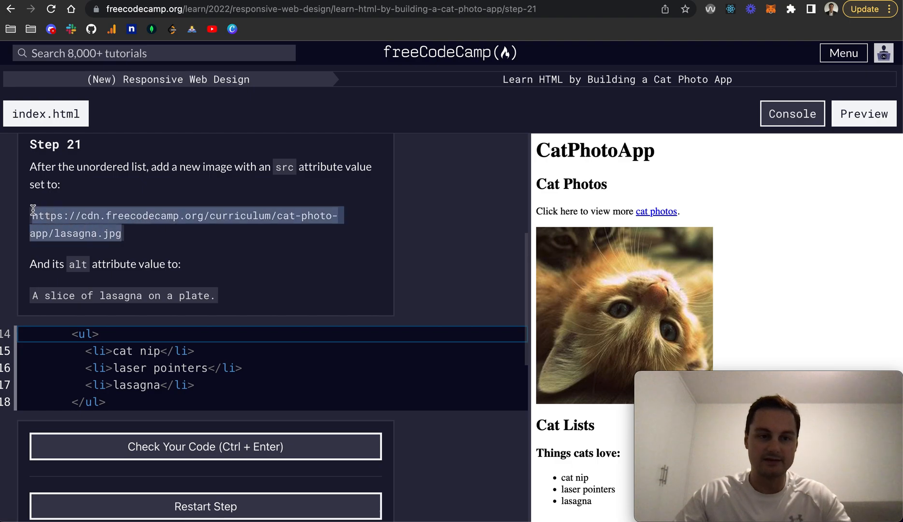
{"action": "mouse_move", "coordinate": [65, 298]}
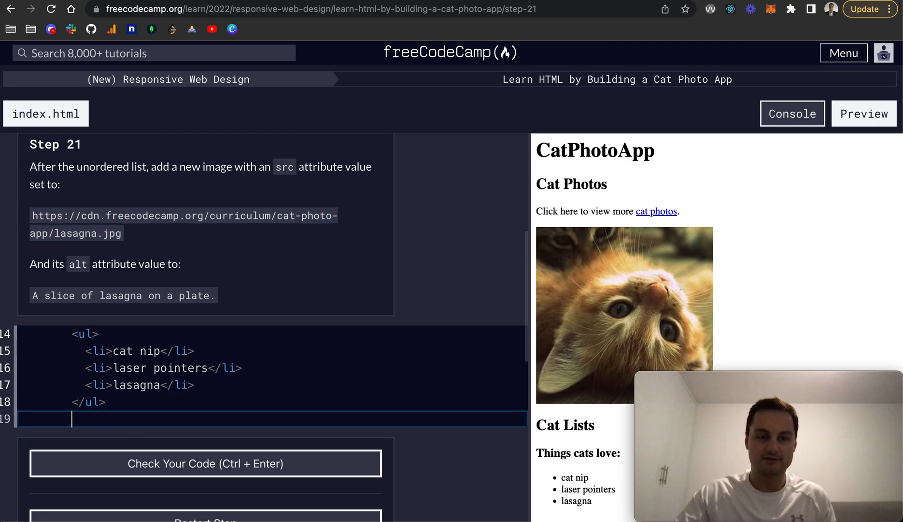
{"action": "type", "text": "<ar"}
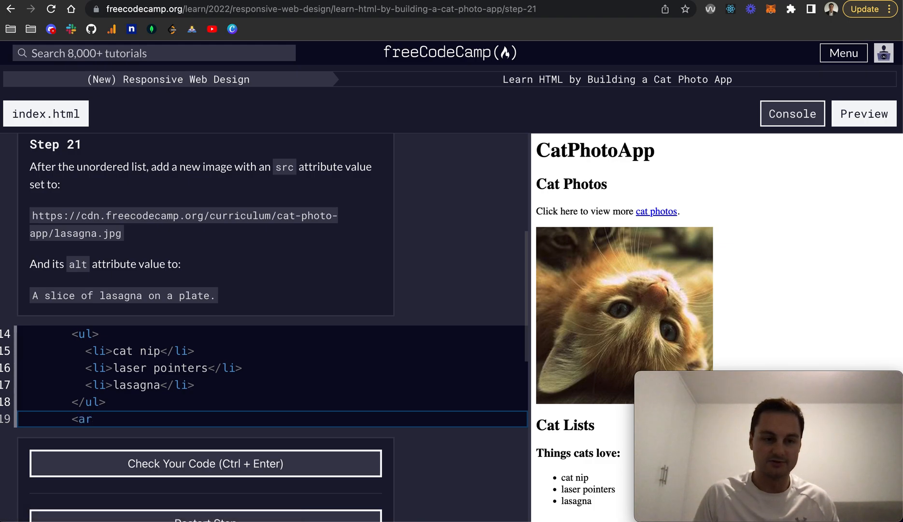
{"action": "type", "text": ">"}
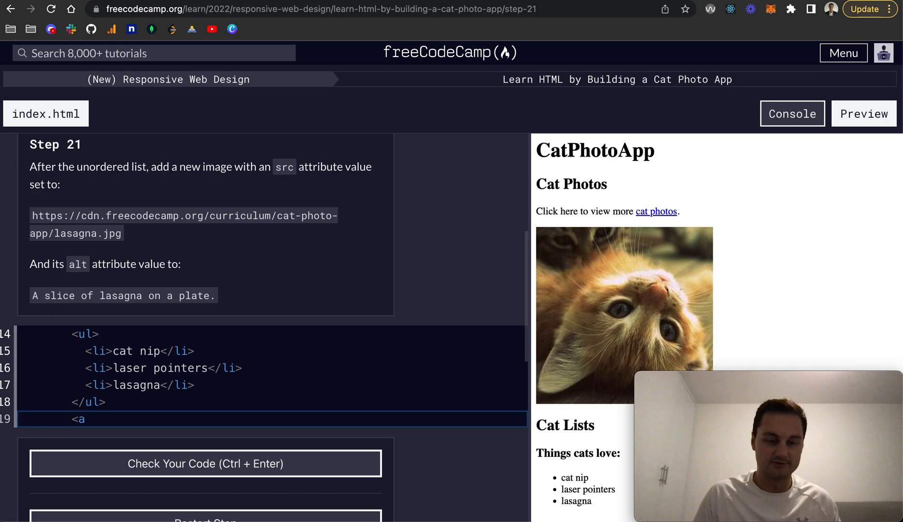
{"action": "type", "text": "img />"}
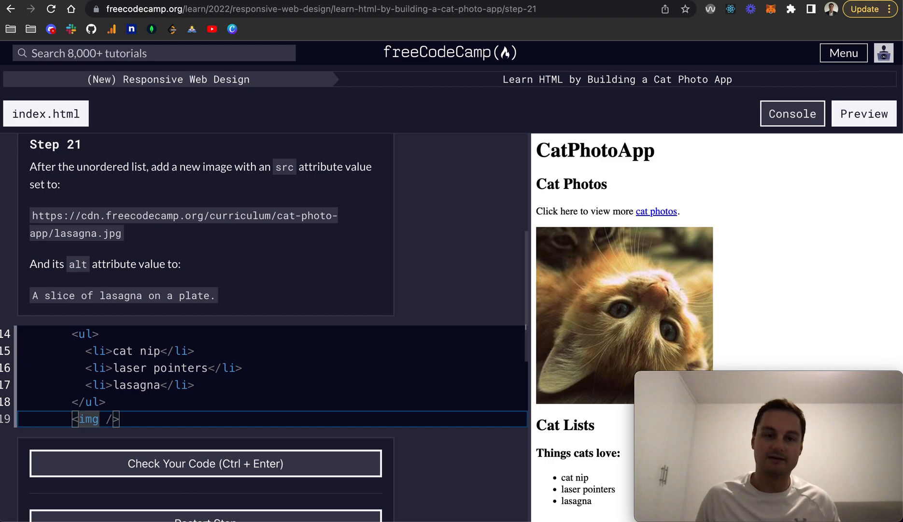
{"action": "type", "text": "h"}
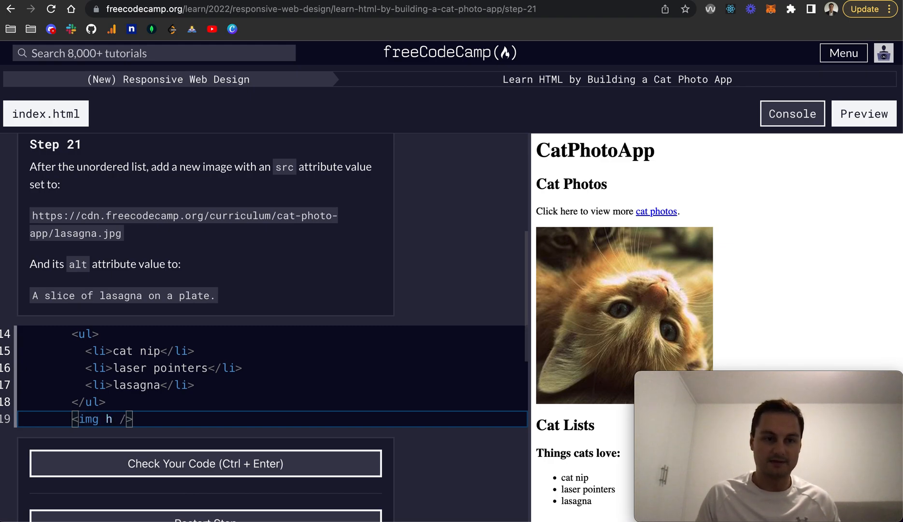
{"action": "type", "text": "src=\"https://cdn.freecodecamp.org/curriculum/cat-photo-app/lasagna.jpg\""}
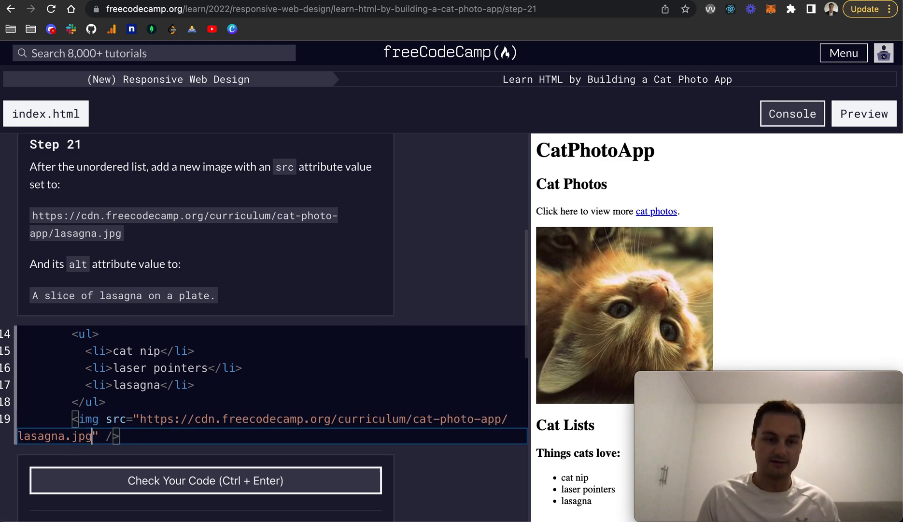
{"action": "type", "text": "a"}
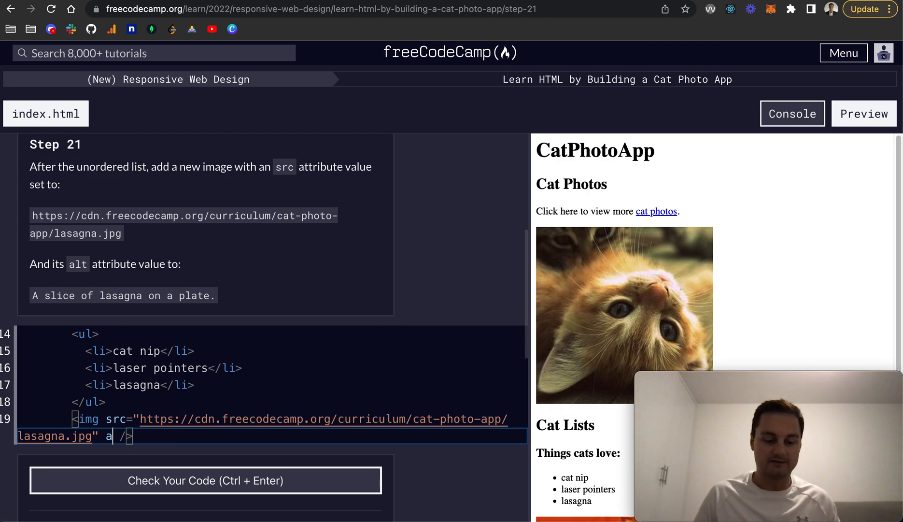
{"action": "type", "text": "lt=\"\""}
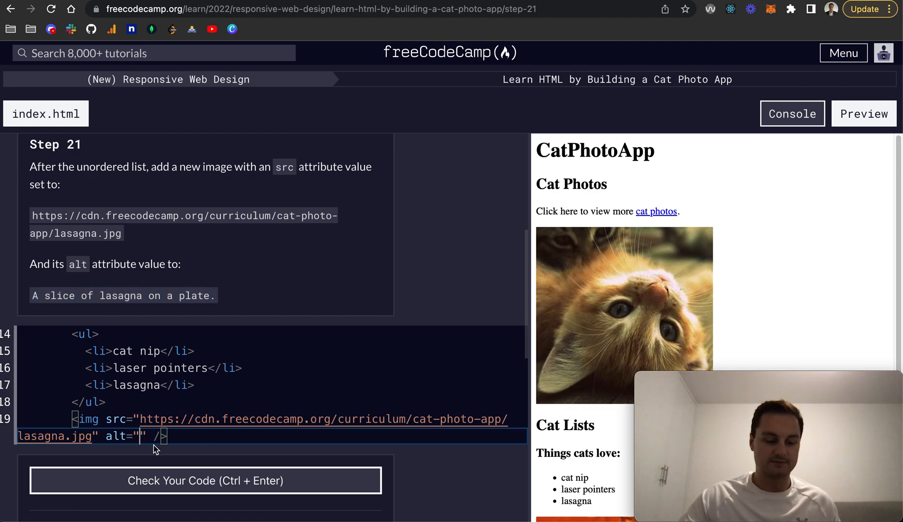
{"action": "type", "text": "A slice of lasagna on a plate."}
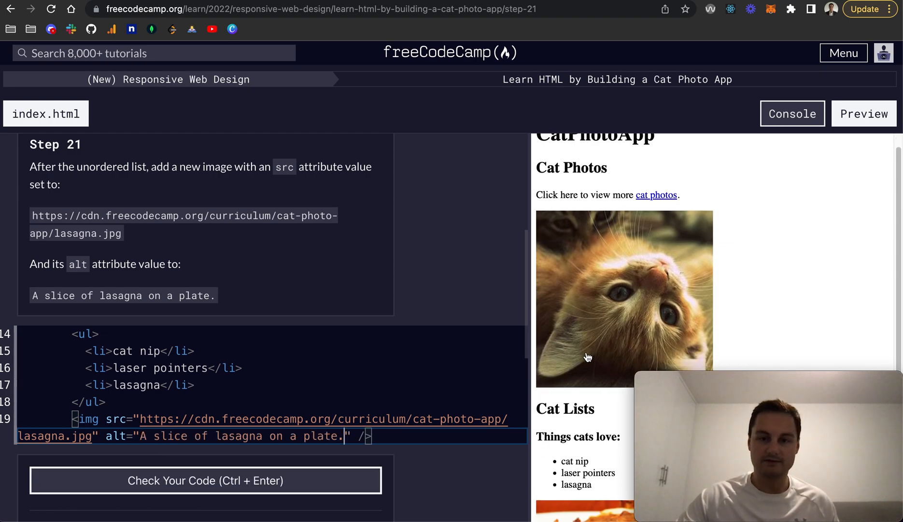
- Check the lasagna image code and submit Step 21
{"action": "scroll", "scroll_direction": "down", "scroll_amount": 3}
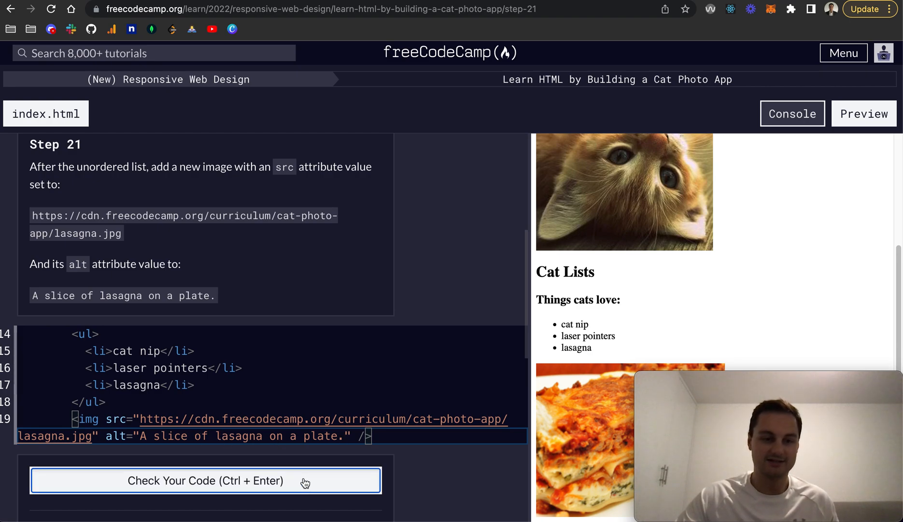
{"action": "left_click", "coordinate": [206, 481]}
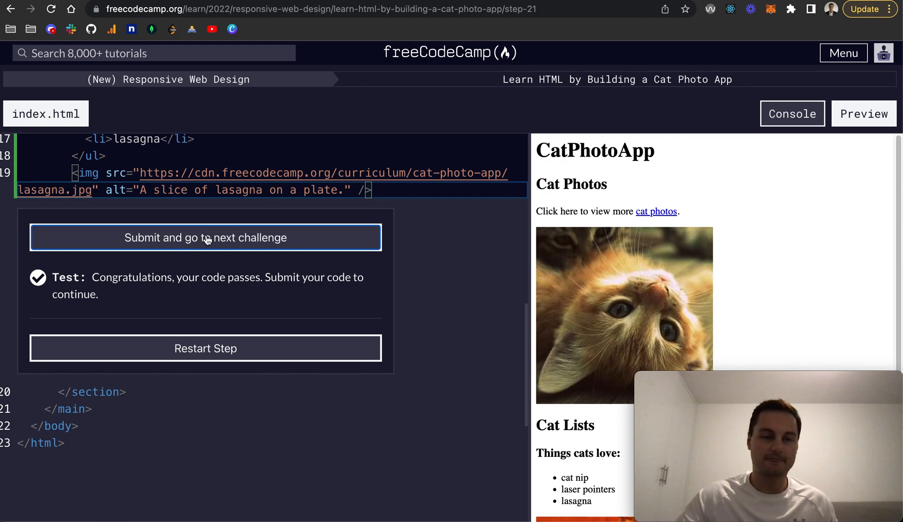
{"action": "left_click", "coordinate": [205, 237]}
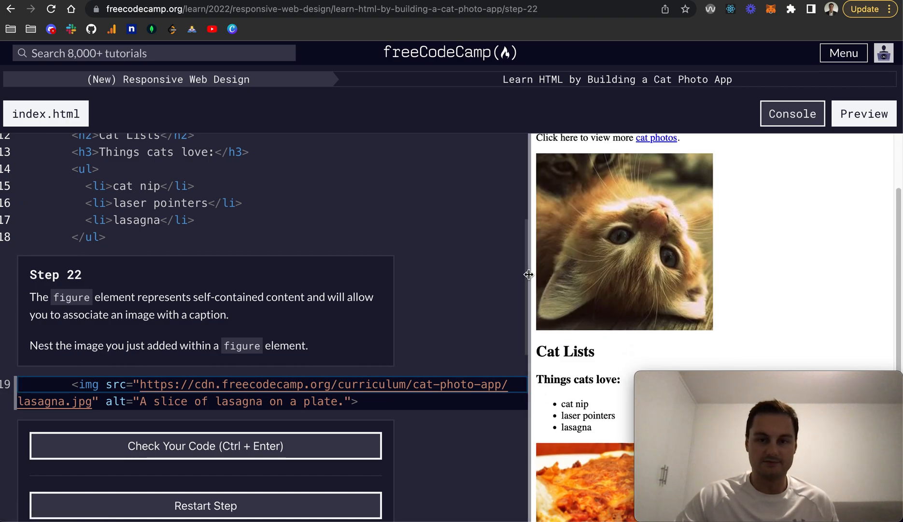
- Wrap the lasagna image in opening and closing figure tags
{"action": "left_click_drag", "start_coordinate": [529, 275], "coordinate": [443, 277]}
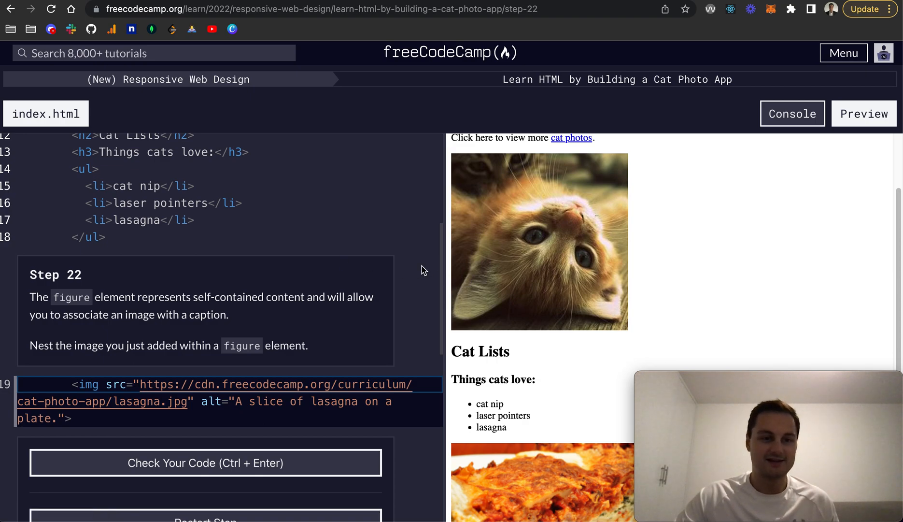
{"action": "mouse_move", "coordinate": [167, 311]}
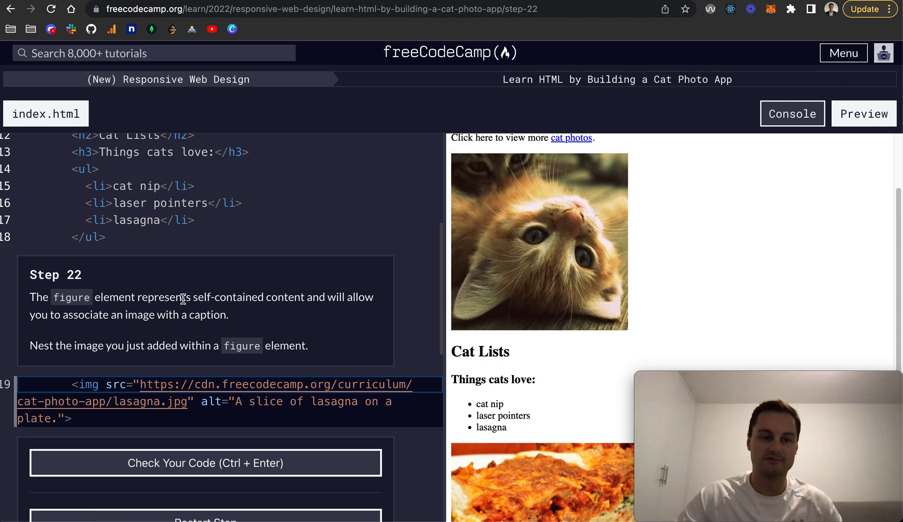
{"action": "mouse_move", "coordinate": [240, 364]}
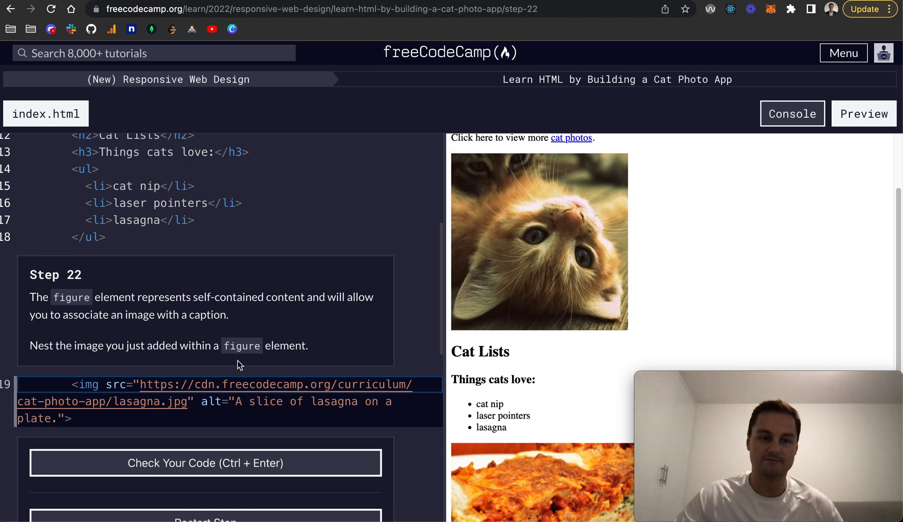
{"action": "scroll", "scroll_direction": "down", "scroll_amount": 3}
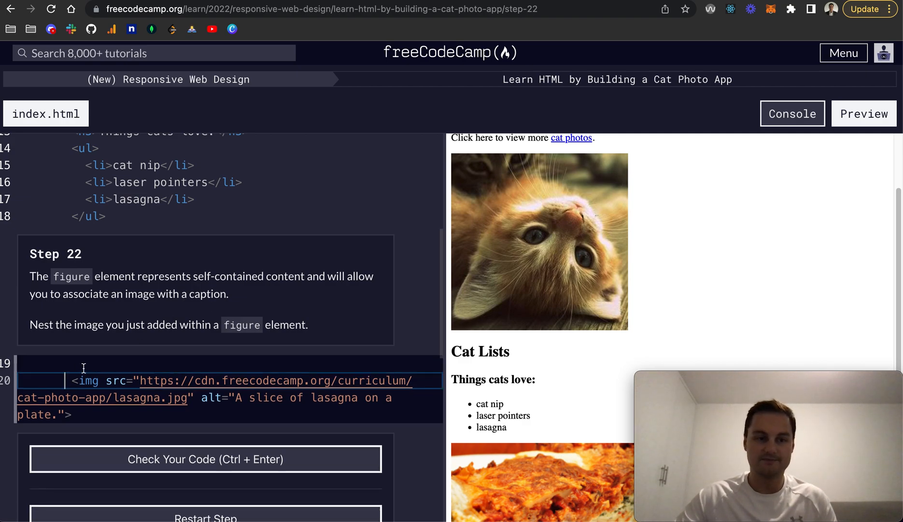
{"action": "type", "text": "<figure>"}
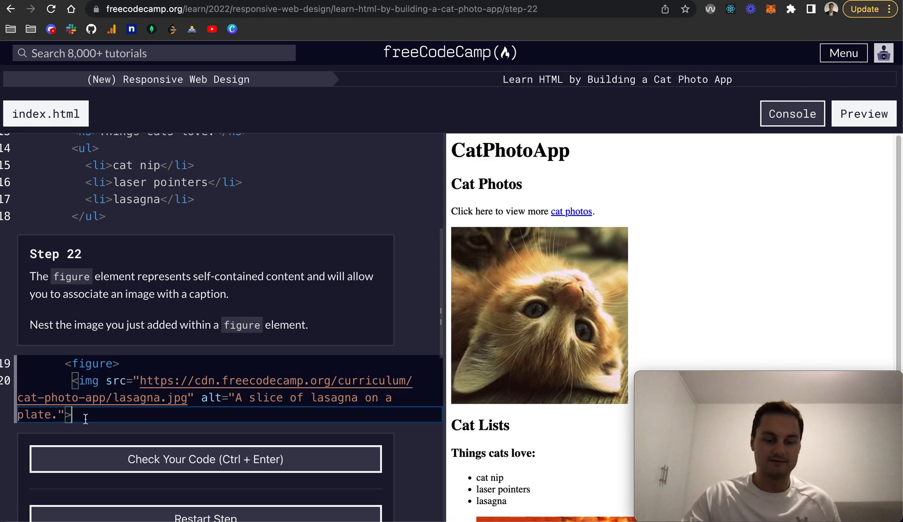
{"action": "type", "text": "</fram"}
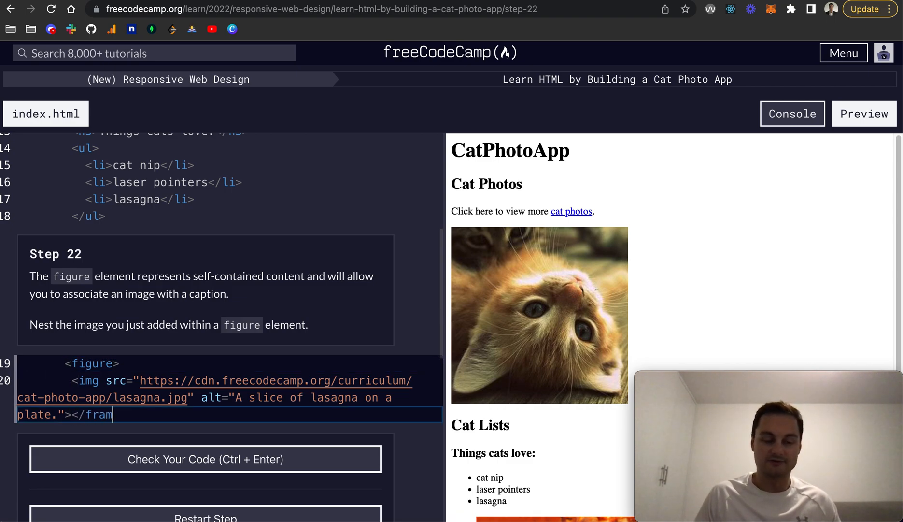
{"action": "key", "text": "Backspace"}
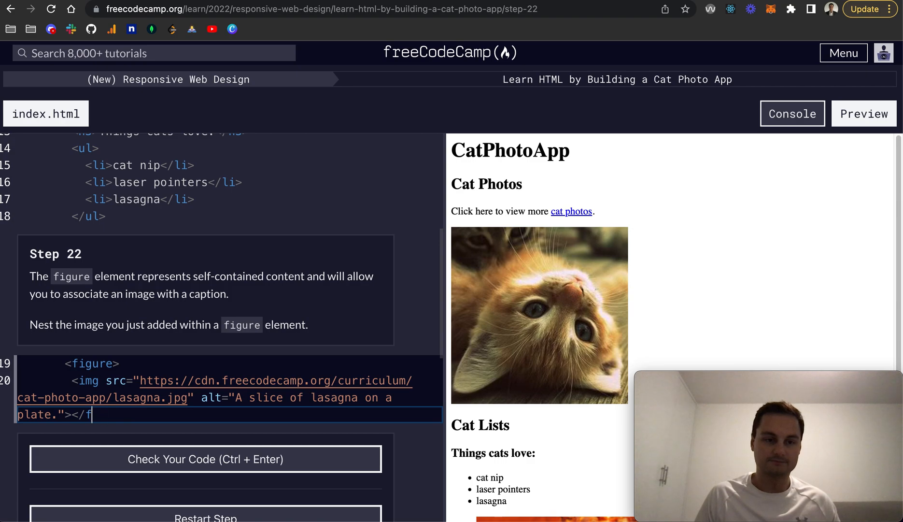
{"action": "type", "text": "igure>"}
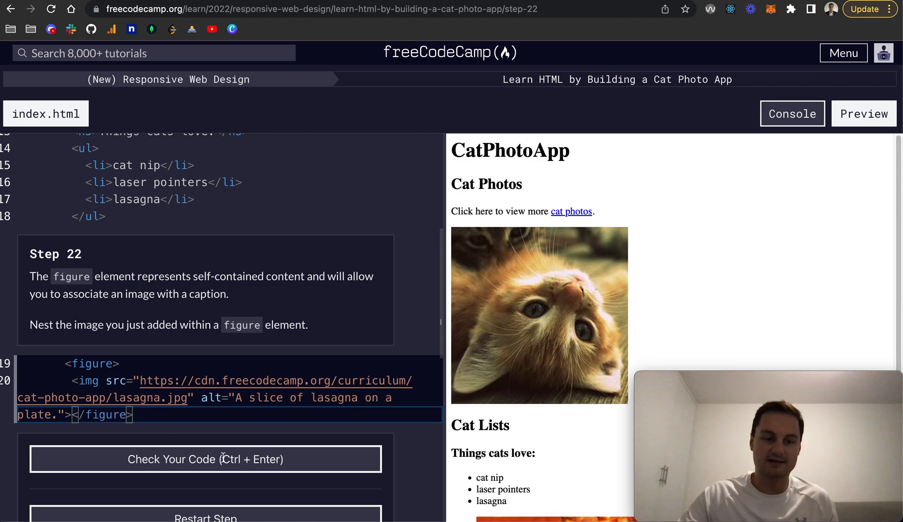
- Check the figure code and submit Step 22
{"action": "scroll", "scroll_direction": "down", "scroll_amount": 3}
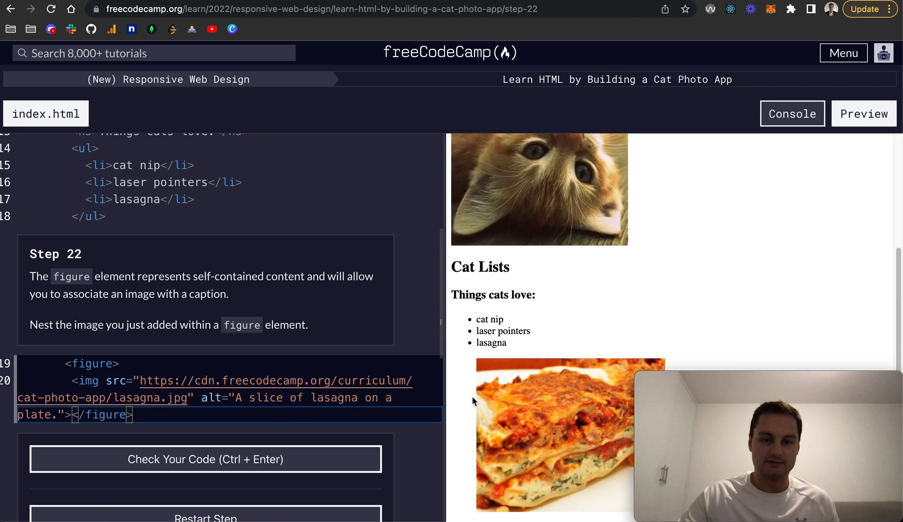
{"action": "left_click", "coordinate": [205, 459]}
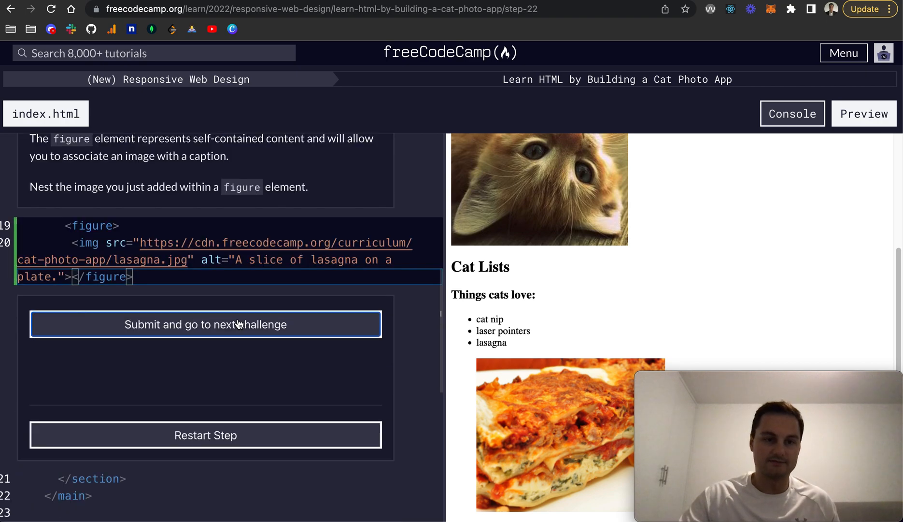
{"action": "left_click", "coordinate": [205, 324]}
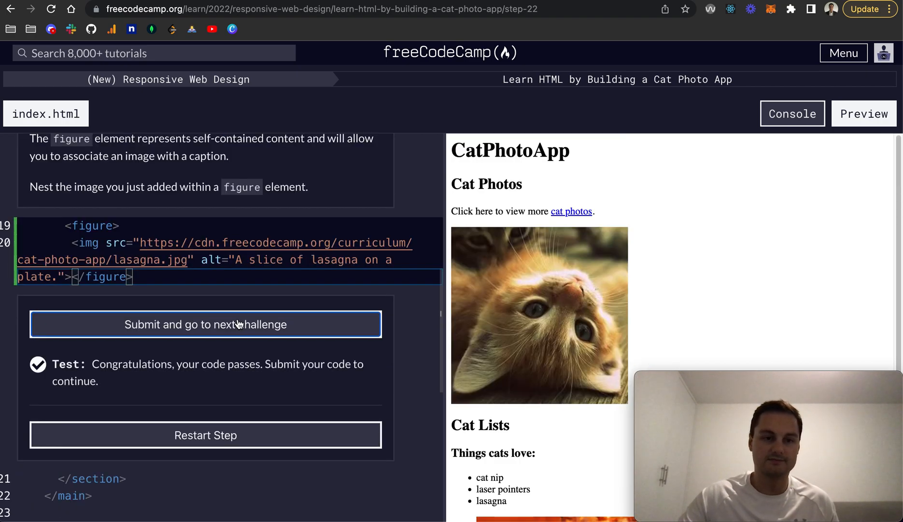
{"action": "left_click", "coordinate": [206, 324]}
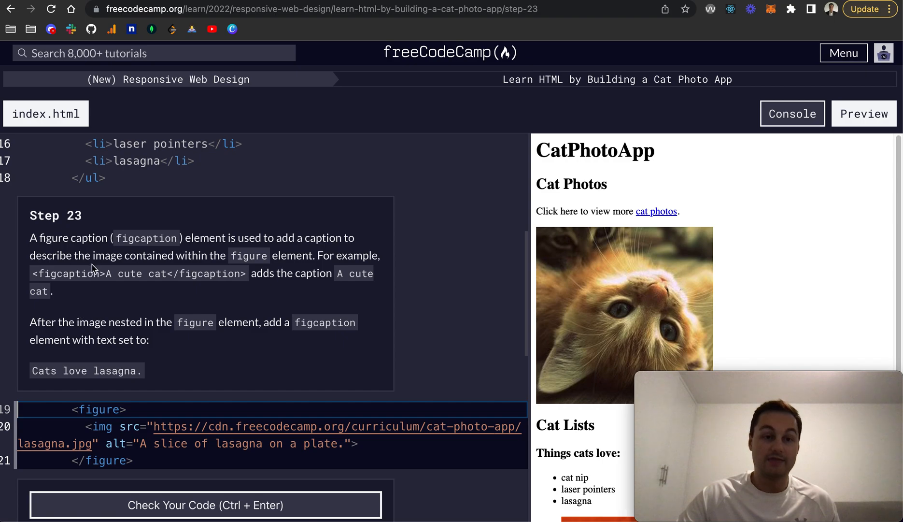
{"action": "mouse_move", "coordinate": [226, 252]}
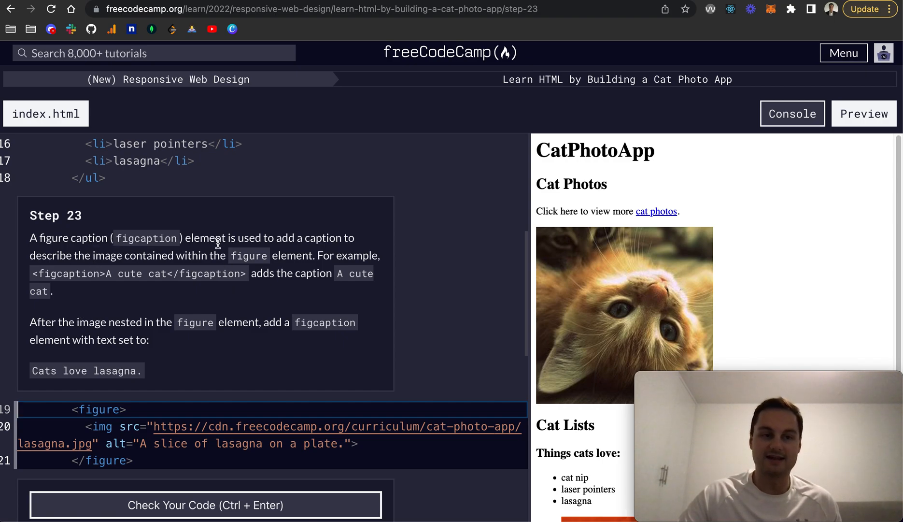
{"action": "mouse_move", "coordinate": [550, 368]}
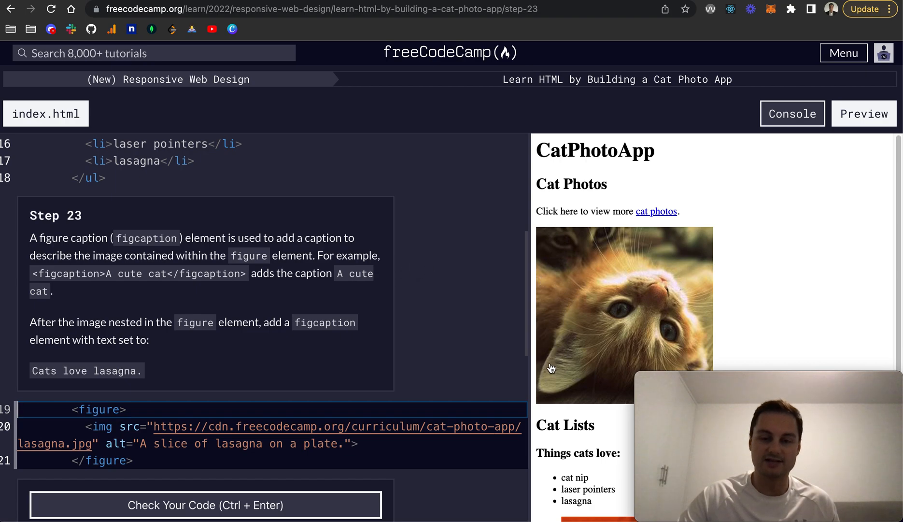
- Type a figcaption reading 'Cats love lasagna.' after the lasagna img
{"action": "scroll", "scroll_direction": "down", "scroll_amount": 3}
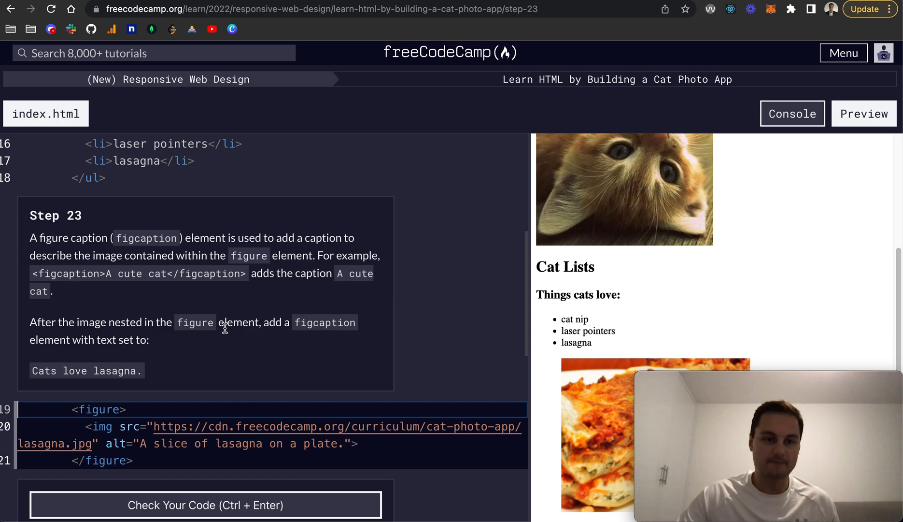
{"action": "scroll", "scroll_direction": "down", "scroll_amount": 3}
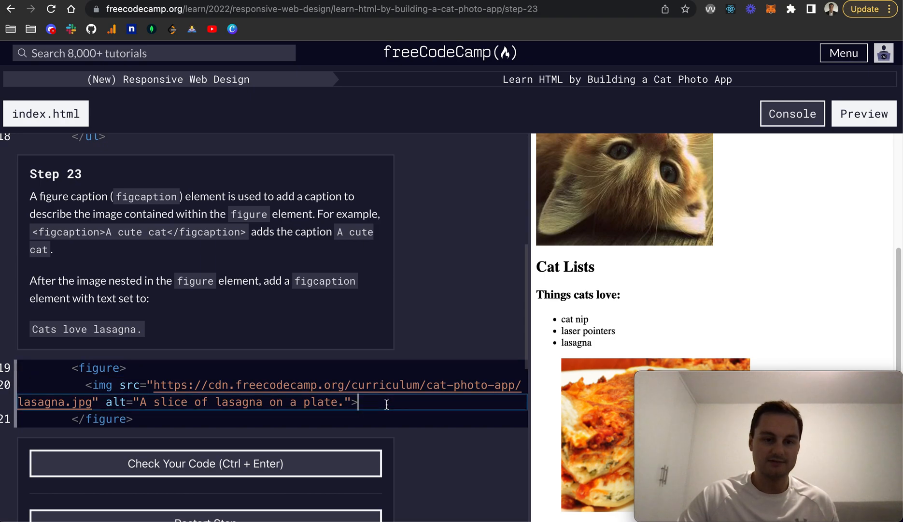
{"action": "type", "text": "<fig"}
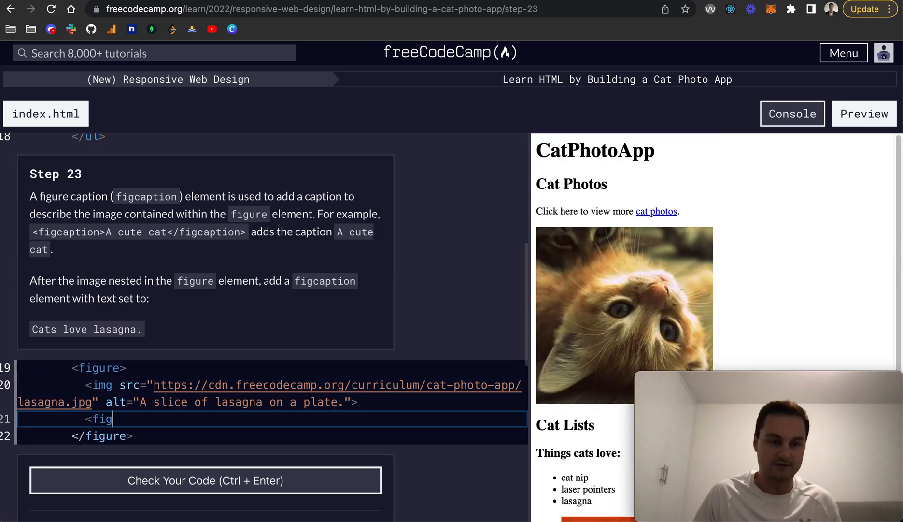
{"action": "type", "text": "cap"}
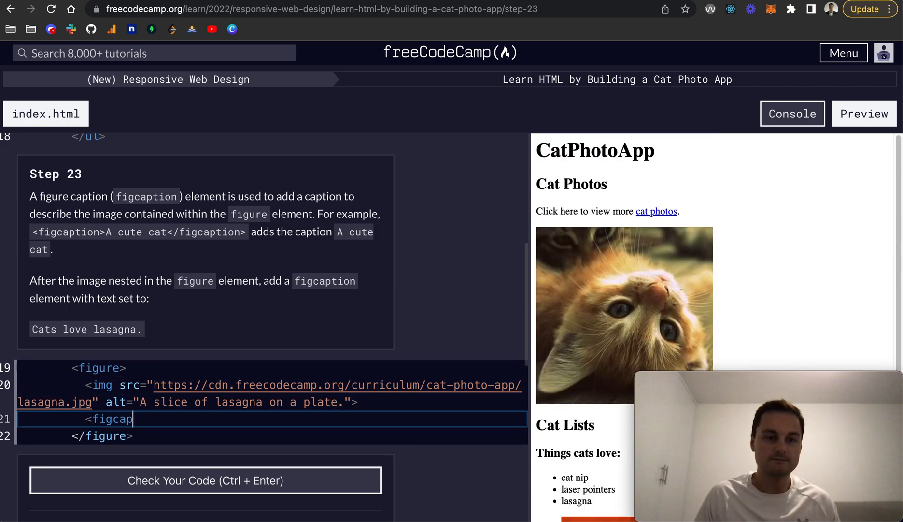
{"action": "type", "text": "tion></"}
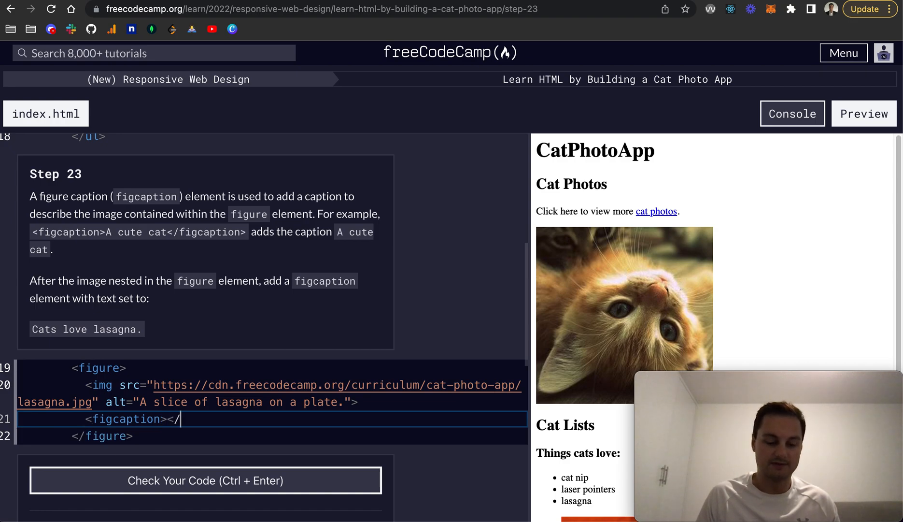
{"action": "type", "text": "figcat"}
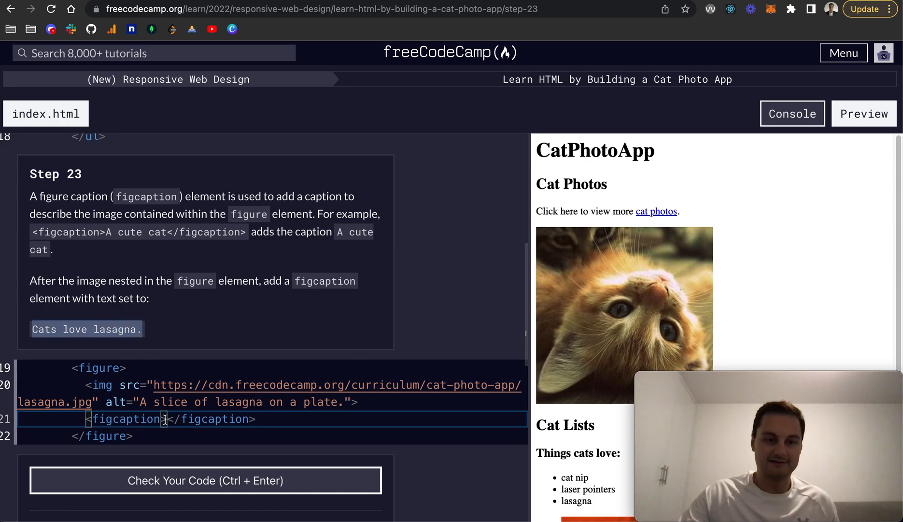
{"action": "type", "text": "Cats love lasagna."}
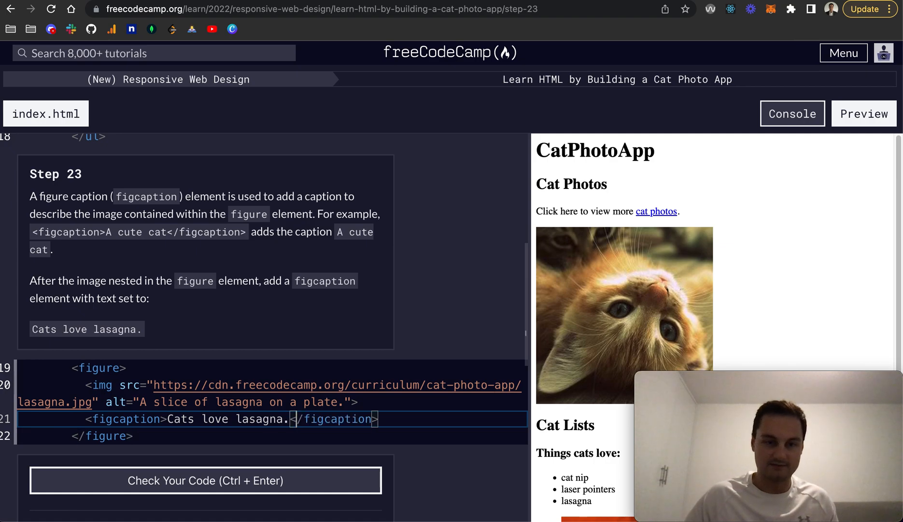
- Run the Step 23 tests on the figcaption code
{"action": "scroll", "scroll_direction": "down", "scroll_amount": 3}
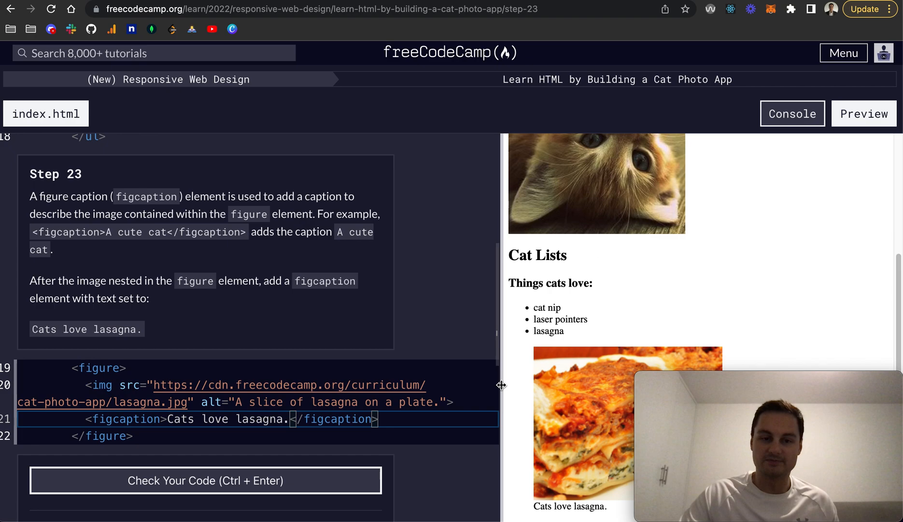
{"action": "mouse_move", "coordinate": [194, 378]}
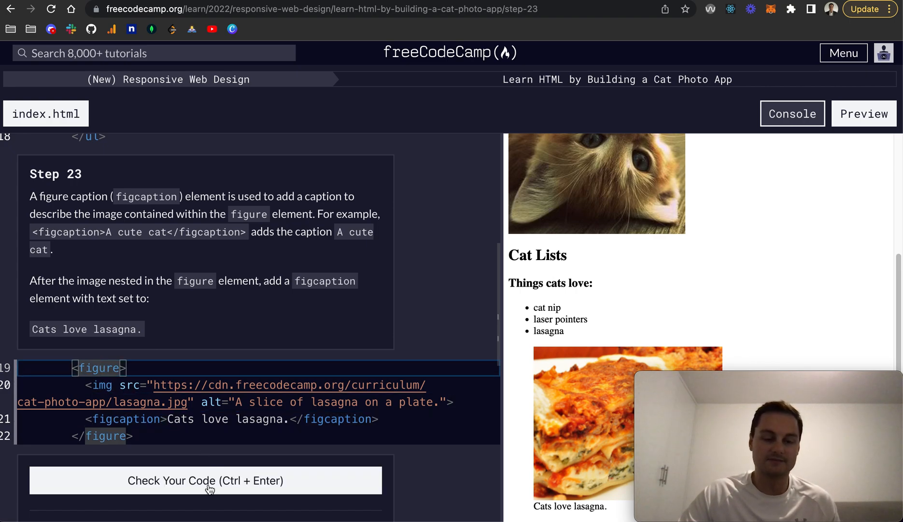
{"action": "left_click", "coordinate": [206, 481]}
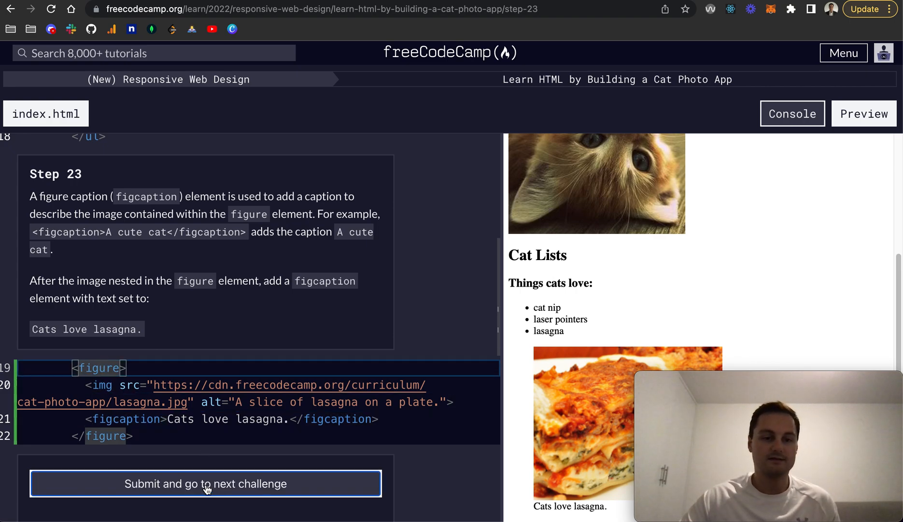
{"action": "left_click", "coordinate": [205, 484]}
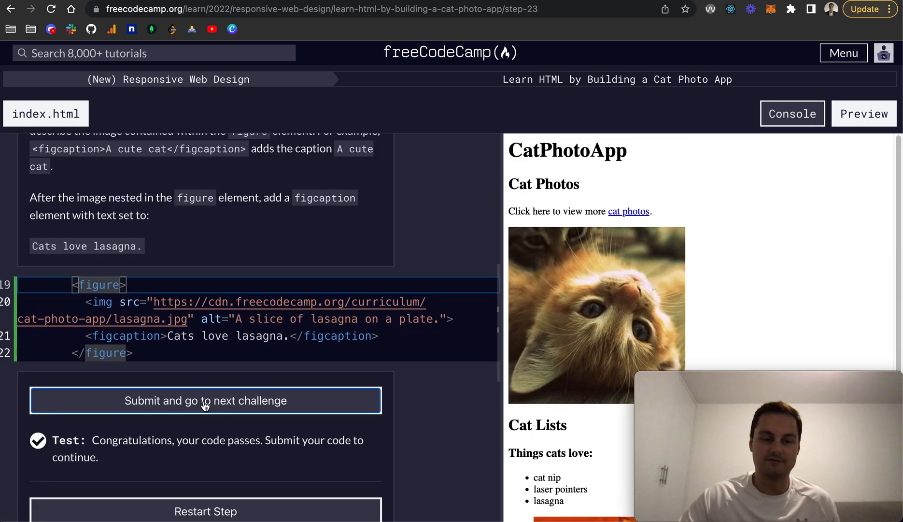
- Submit Step 23, wrap 'love' in em tags, then pass and submit Step 24
{"action": "left_click", "coordinate": [205, 400]}
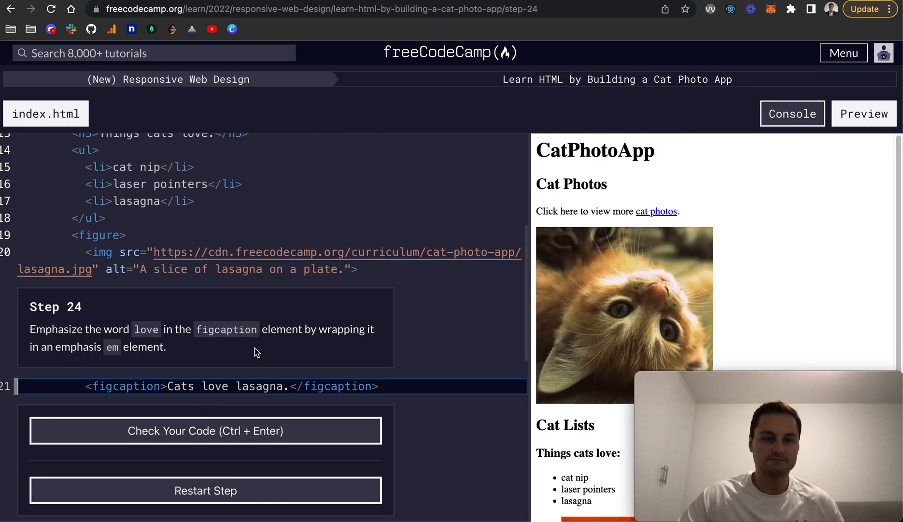
{"action": "mouse_move", "coordinate": [225, 375]}
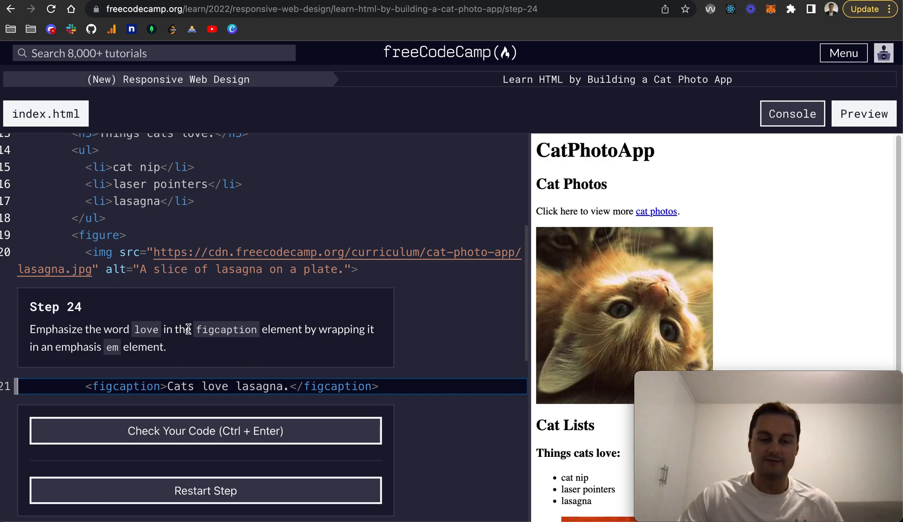
{"action": "mouse_move", "coordinate": [123, 352]}
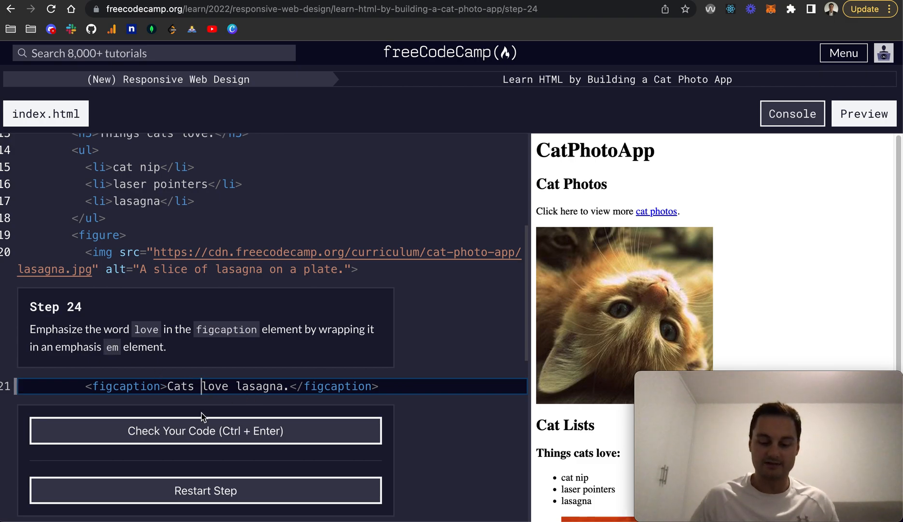
{"action": "type", "text": "<>"}
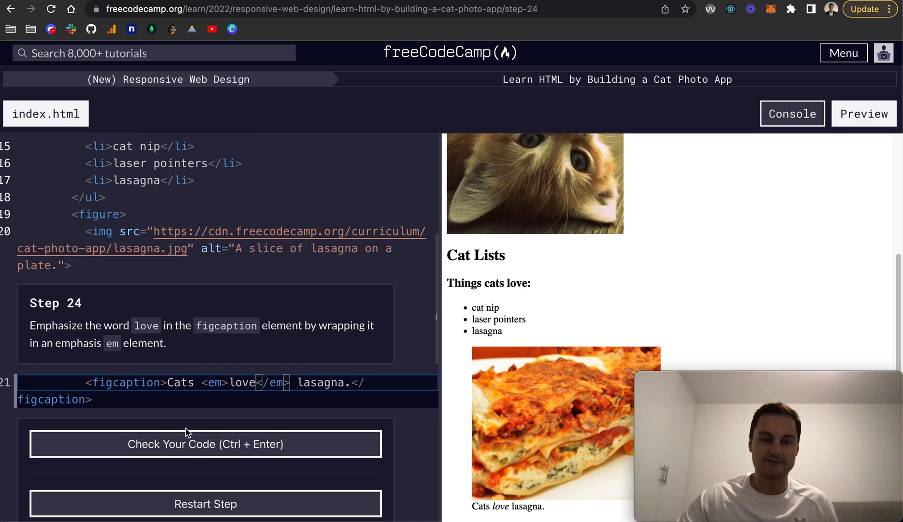
{"action": "left_click", "coordinate": [206, 443]}
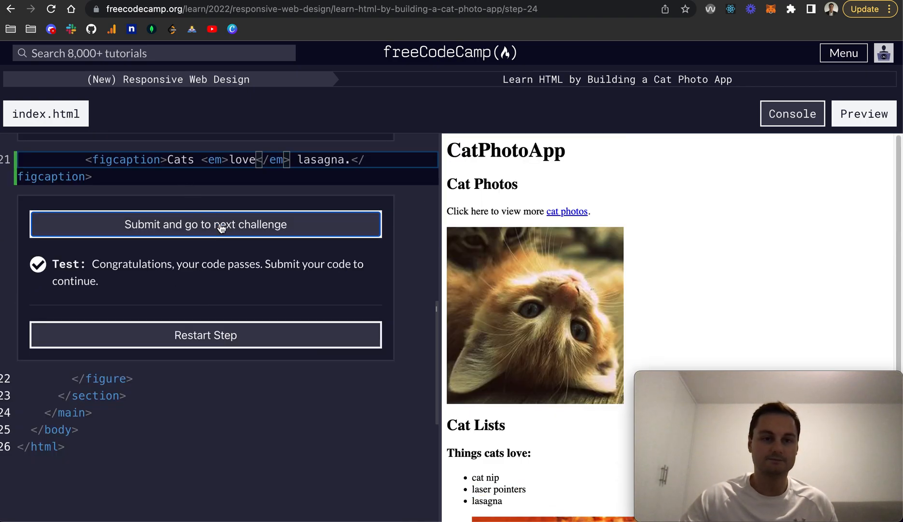
{"action": "left_click", "coordinate": [205, 224]}
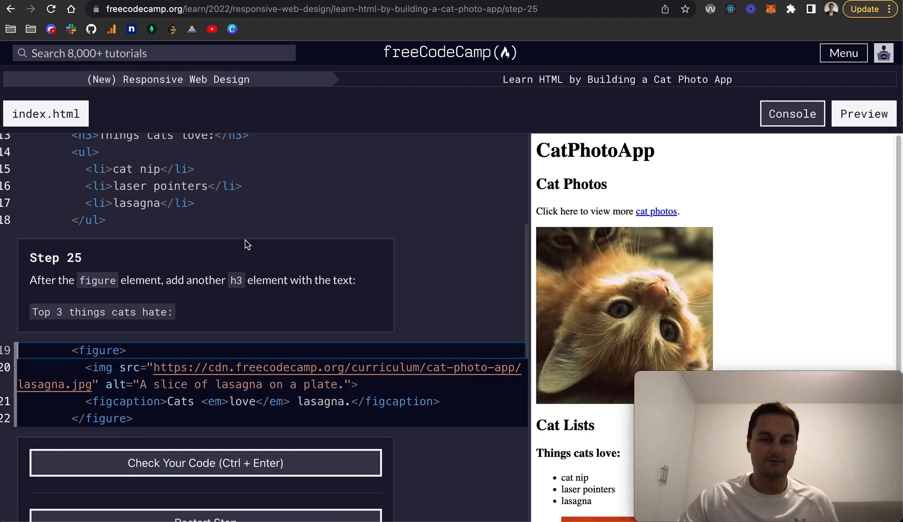
{"action": "mouse_move", "coordinate": [124, 350]}
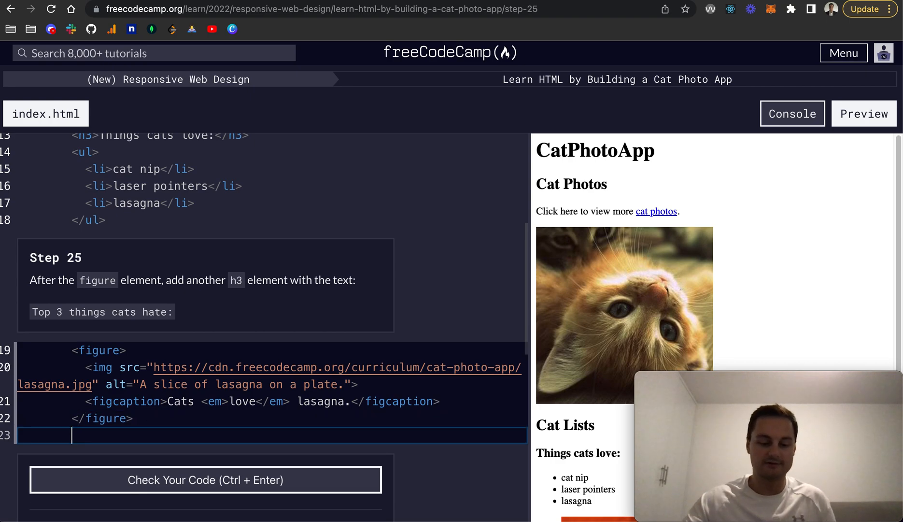
- Add an h3 'Top 3 things cats hate:' after the figure, then check and submit
{"action": "type", "text": "<h3></h3>"}
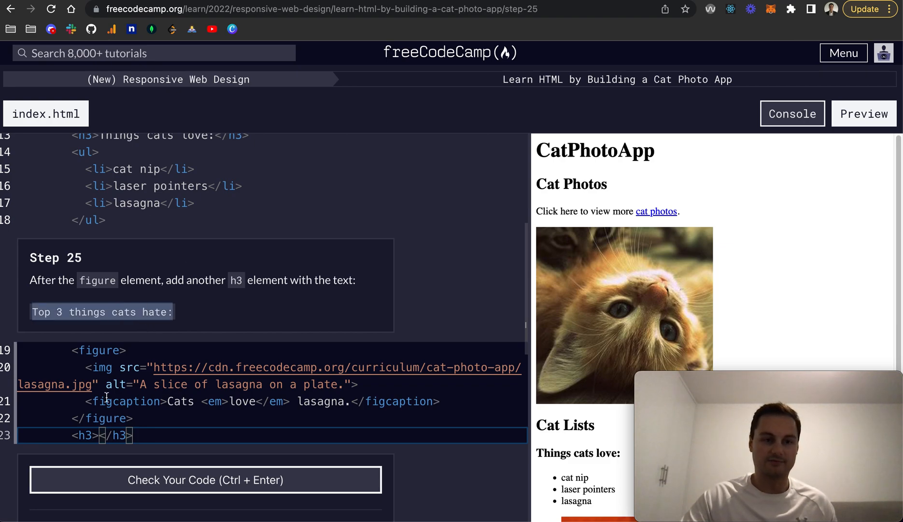
{"action": "type", "text": "Top 3 things cats hate:"}
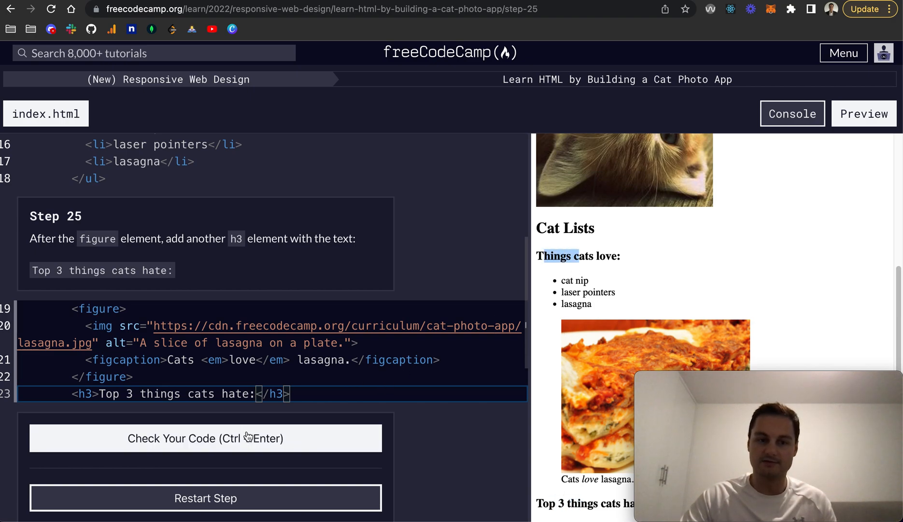
{"action": "left_click", "coordinate": [205, 438]}
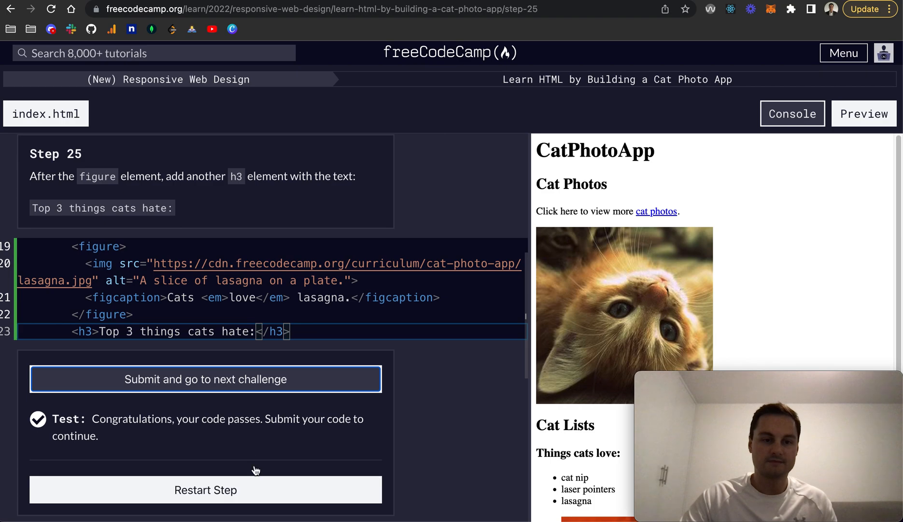
{"action": "left_click", "coordinate": [205, 378]}
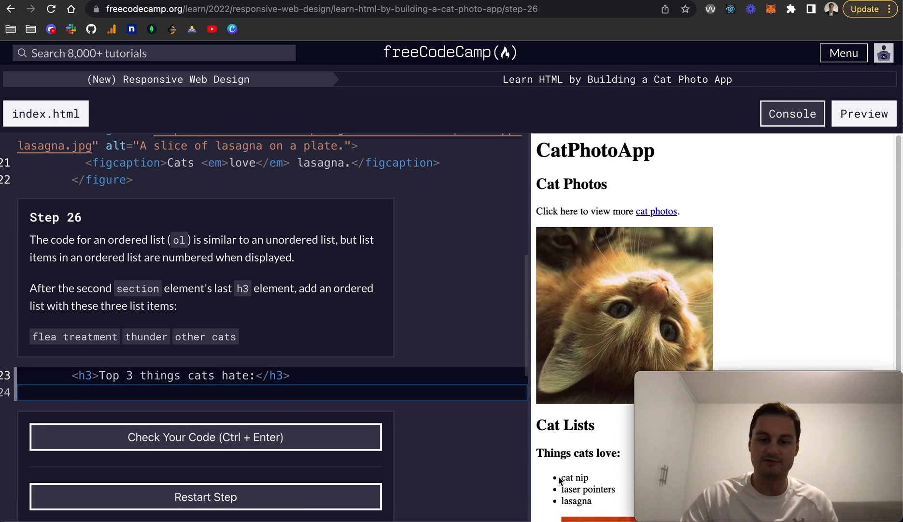
{"action": "mouse_move", "coordinate": [590, 468]}
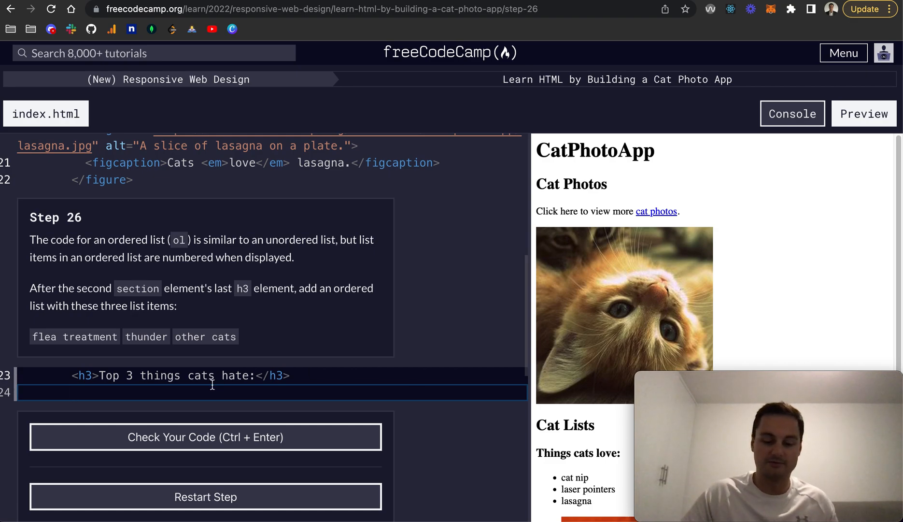
- Create an ordered list with three empty list items under the heading
{"action": "type", "text": "<o"}
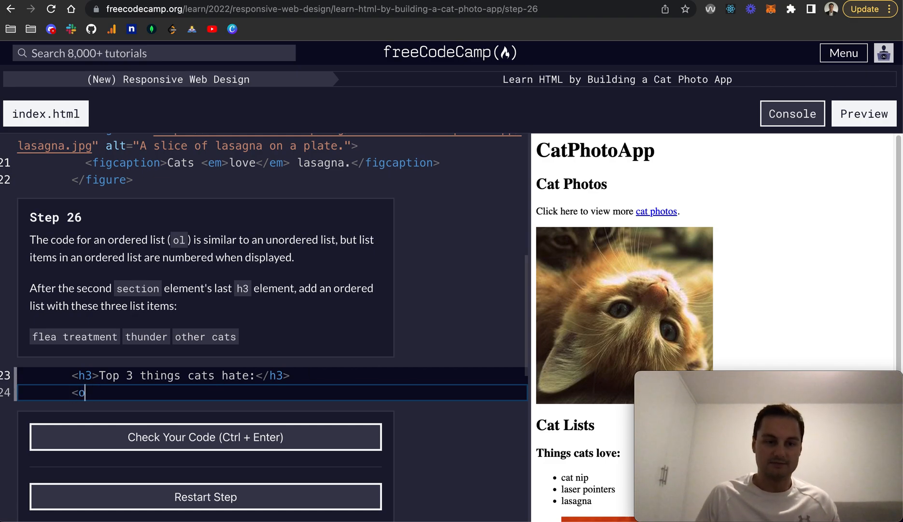
{"action": "type", "text": "l>"}
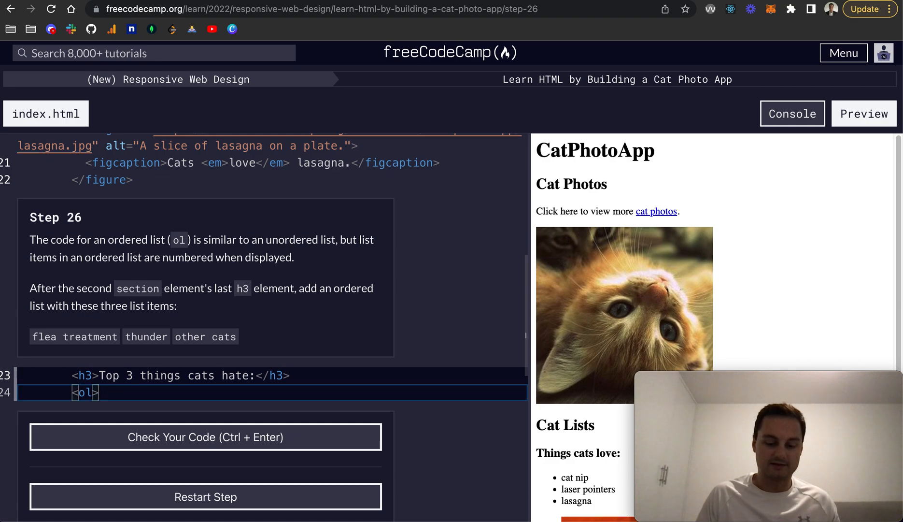
{"action": "type", "text": "></ol>"}
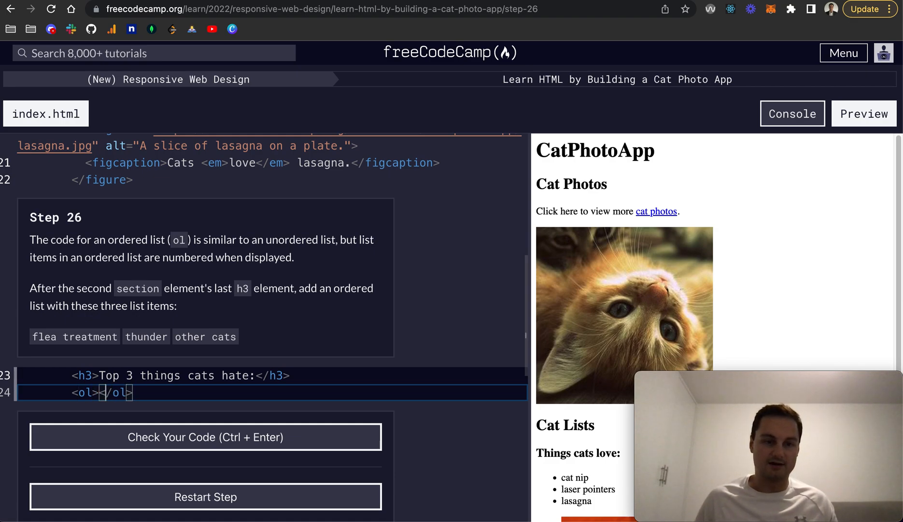
{"action": "key", "text": "Enter"}
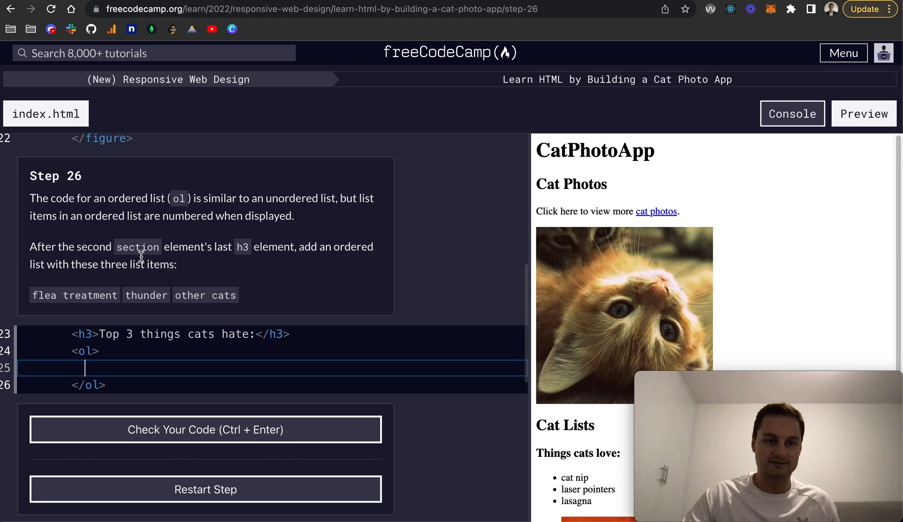
{"action": "mouse_move", "coordinate": [247, 259]}
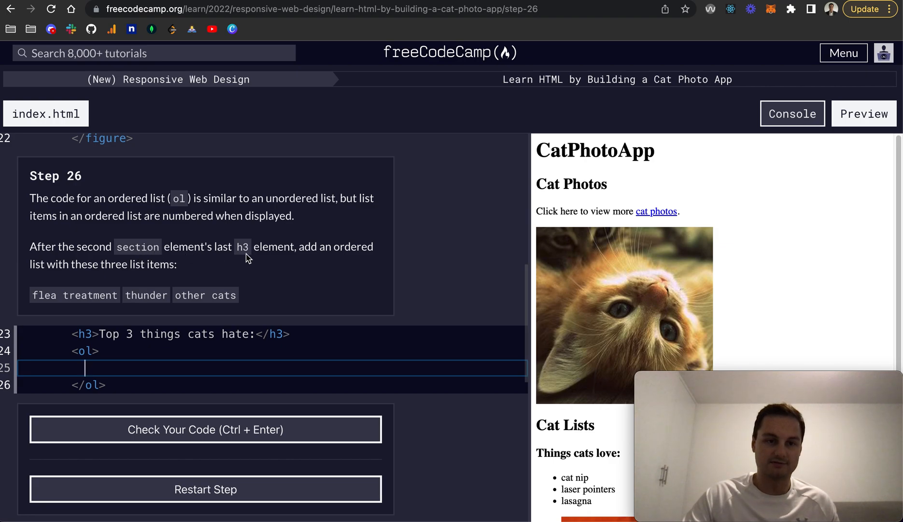
{"action": "mouse_move", "coordinate": [307, 267]}
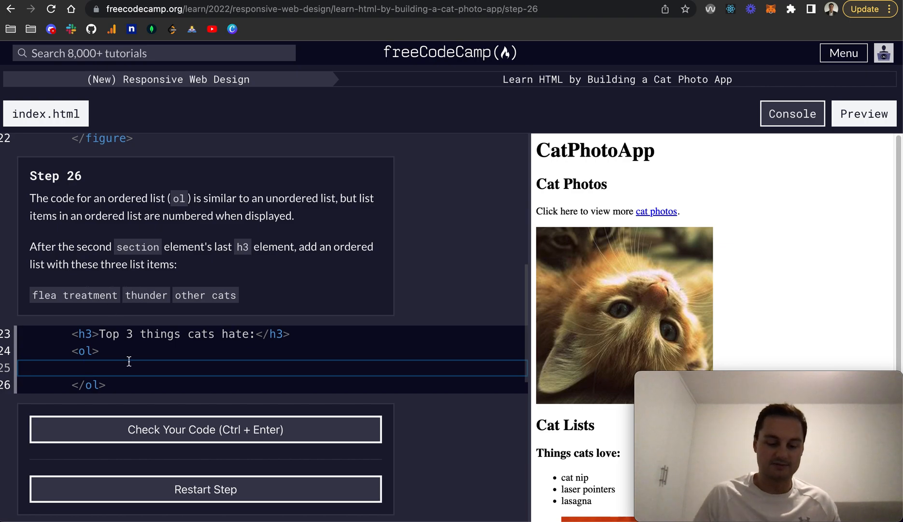
{"action": "type", "text": "<li></li>"}
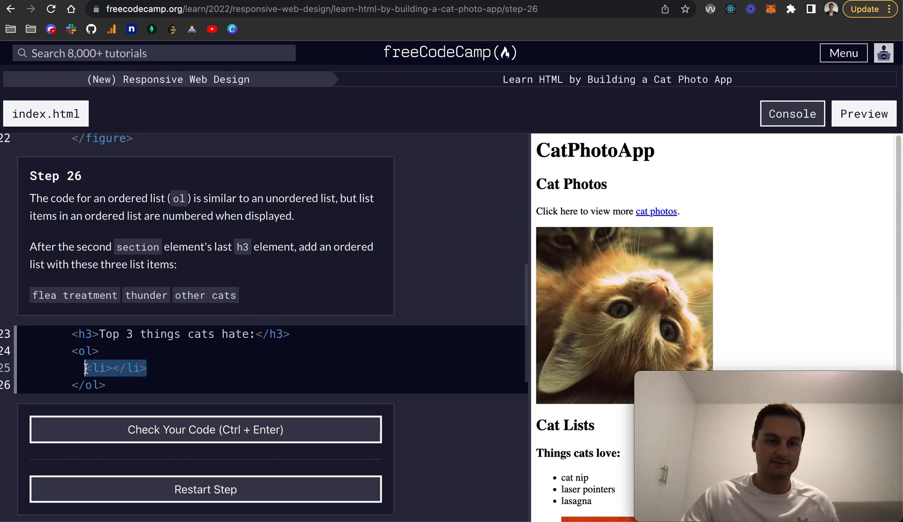
{"action": "type", "text": "<li></li>"}
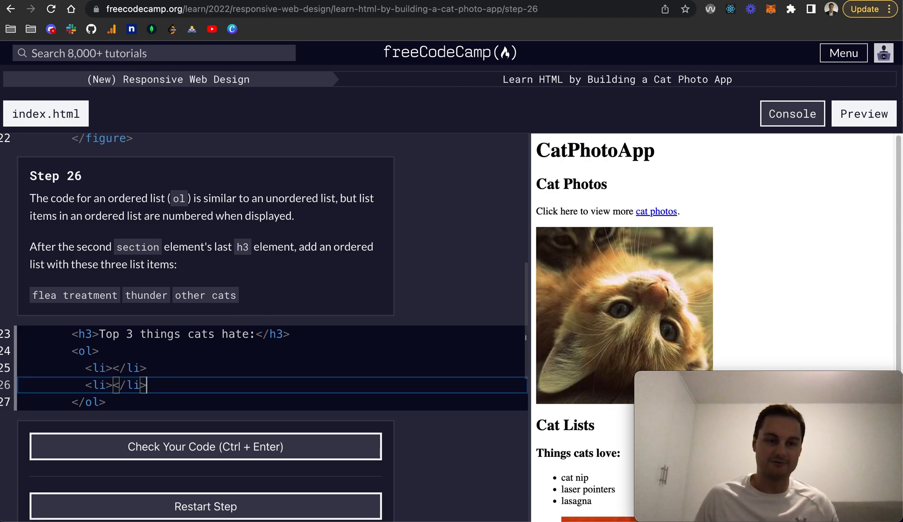
{"action": "key", "text": "Enter"}
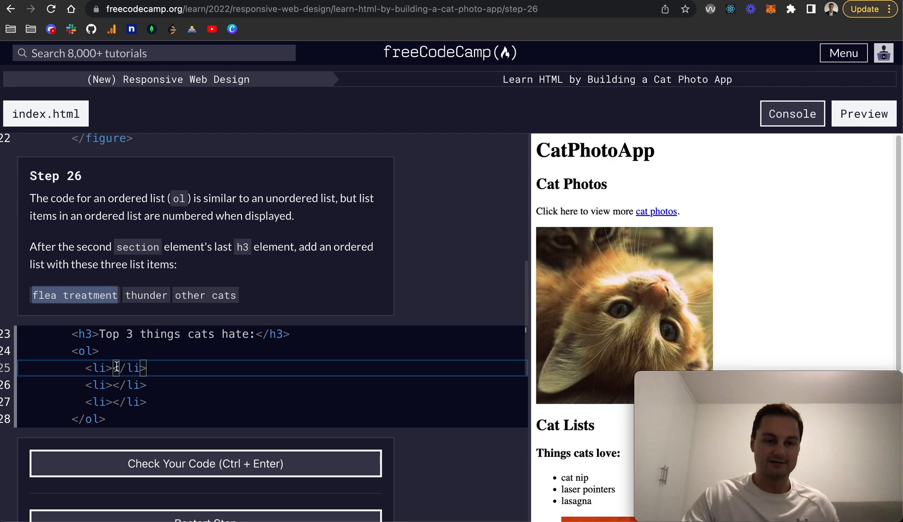
- Fill the list items with flea treatment, thunder and other cats
{"action": "type", "text": "flea treatment"}
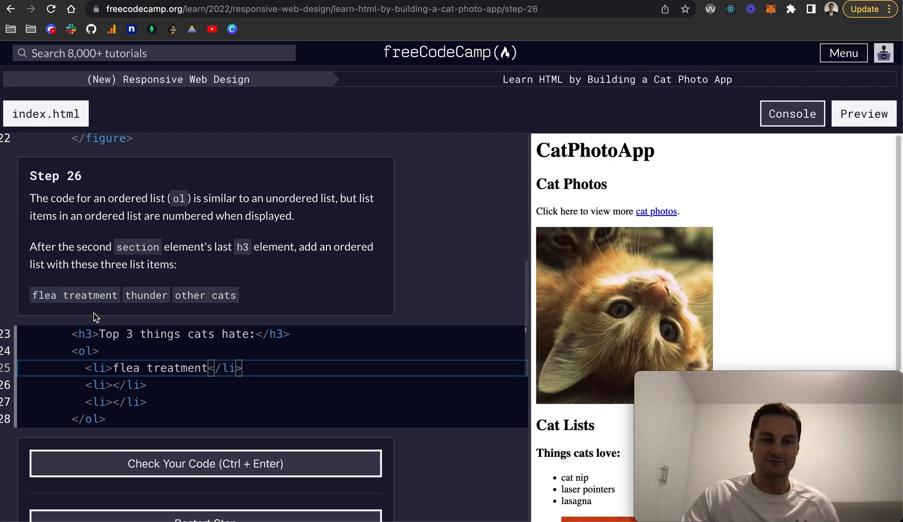
{"action": "double_click", "coordinate": [147, 295]}
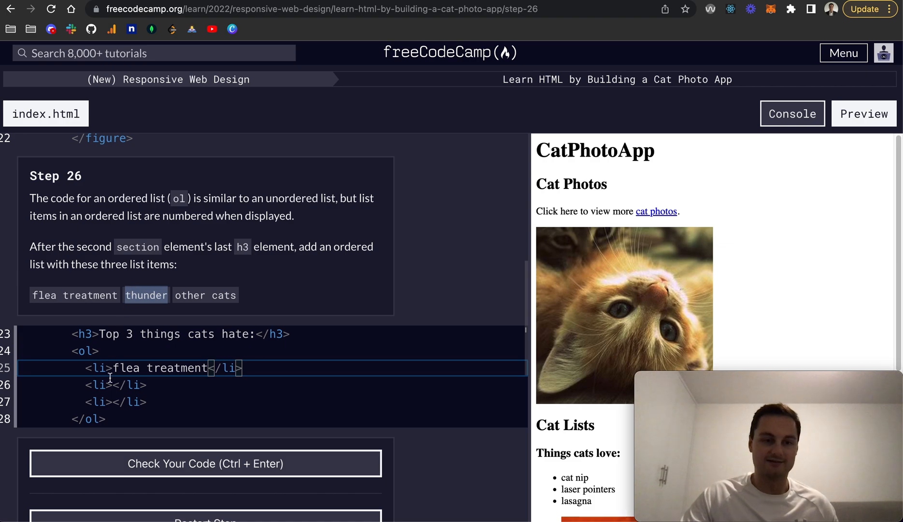
{"action": "type", "text": "thunder"}
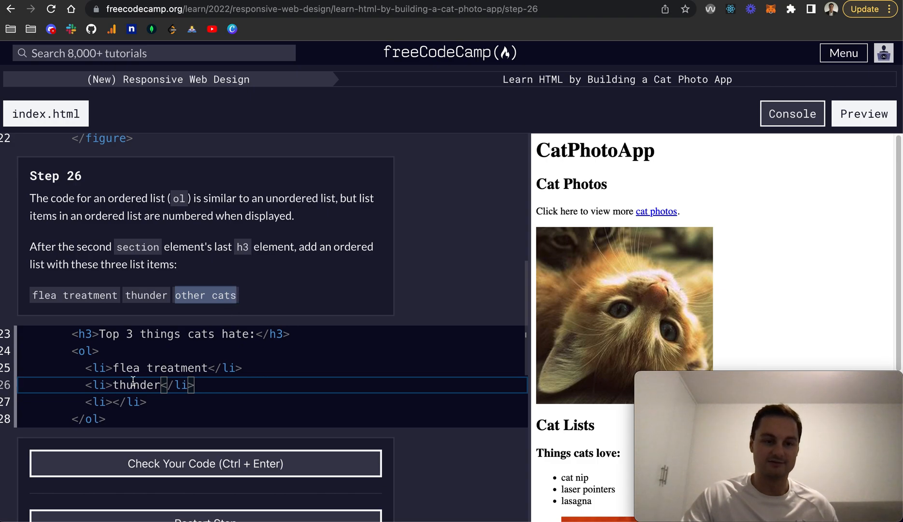
{"action": "type", "text": "other cats"}
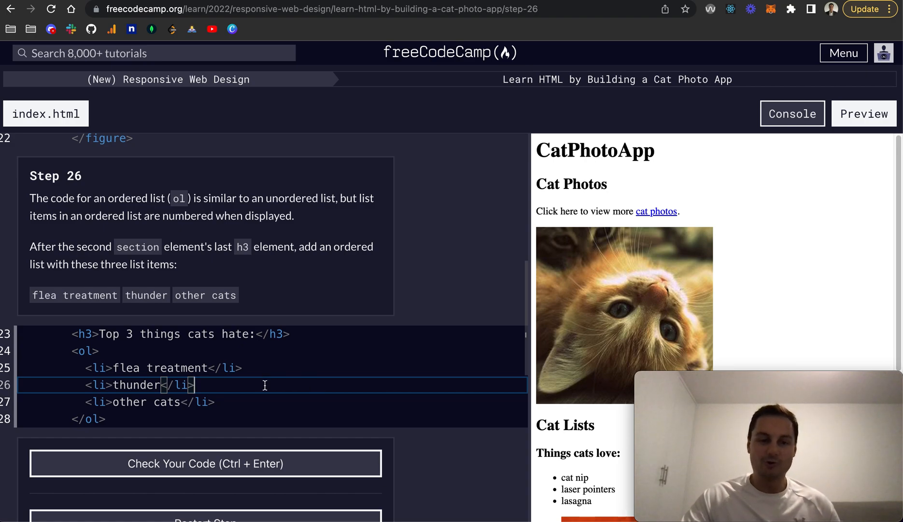
{"action": "mouse_move", "coordinate": [545, 324]}
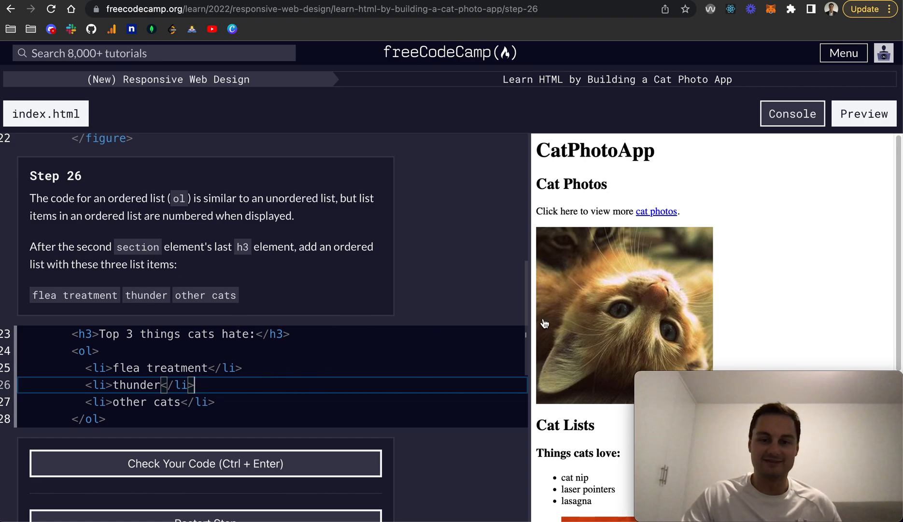
- Check the ordered list code and submit Step 26
{"action": "left_click_drag", "start_coordinate": [526, 328], "coordinate": [480, 328]}
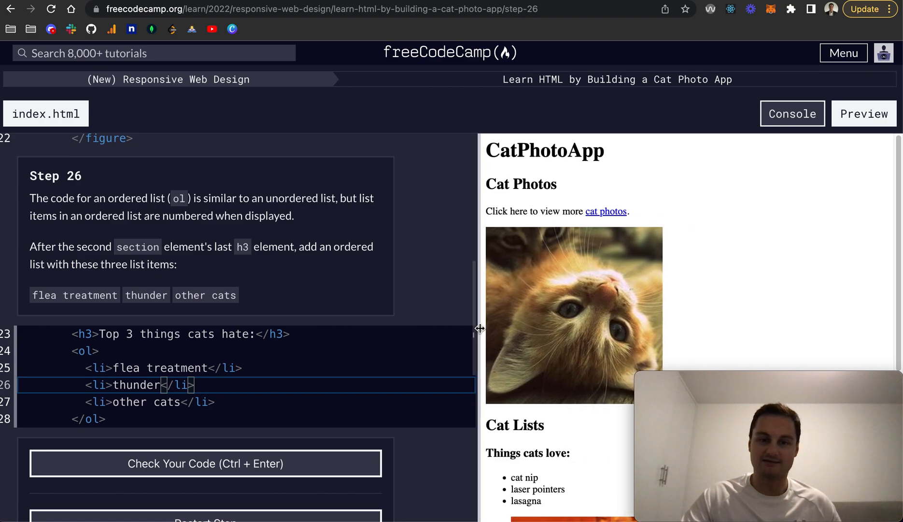
{"action": "scroll", "scroll_direction": "down", "scroll_amount": 3}
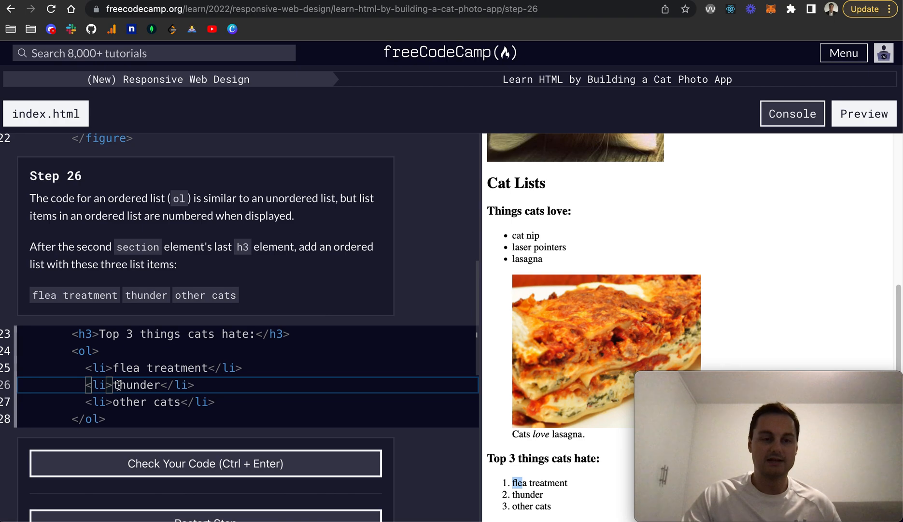
{"action": "mouse_move", "coordinate": [206, 374]}
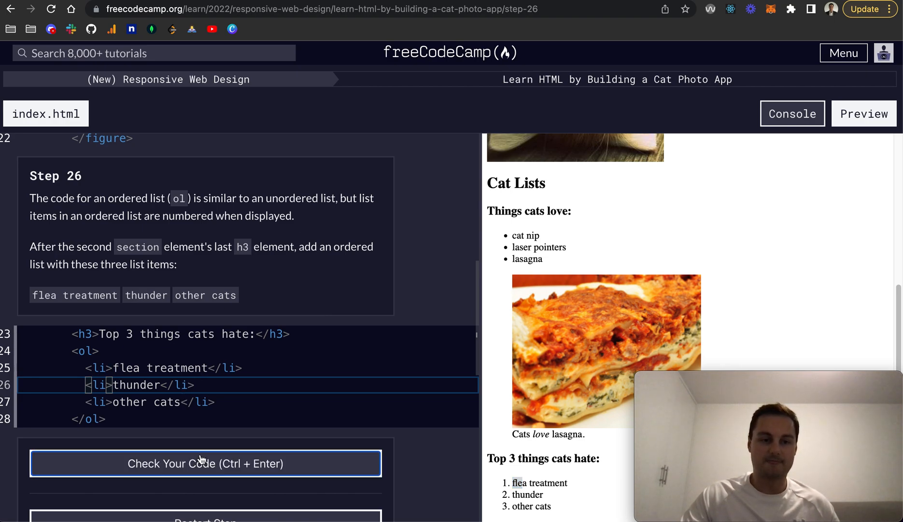
{"action": "left_click", "coordinate": [206, 463]}
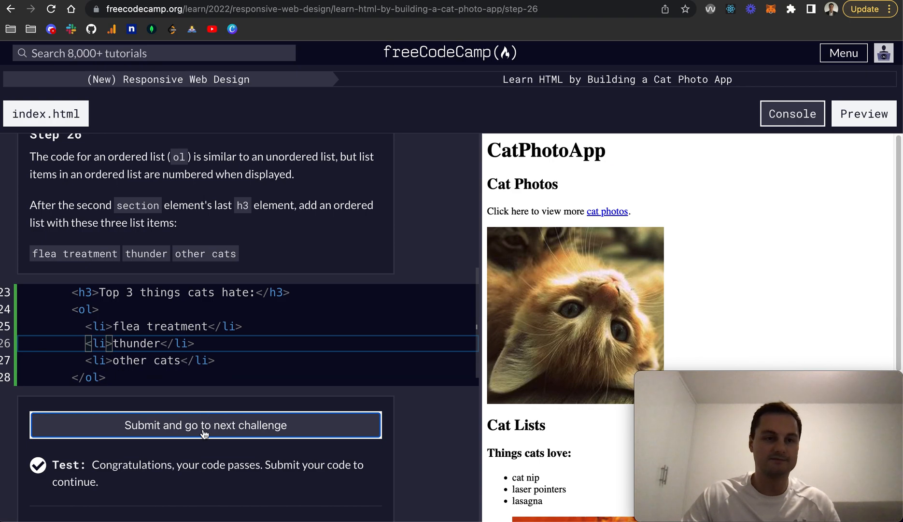
{"action": "left_click", "coordinate": [205, 425]}
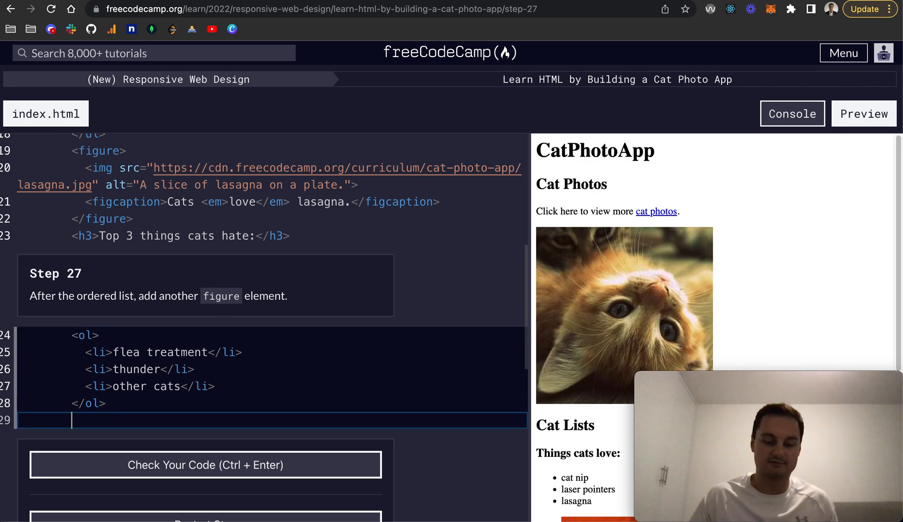
- Type <figure></figure> after the closing ol tag and submit Step 27
{"action": "type", "text": "<figure>"}
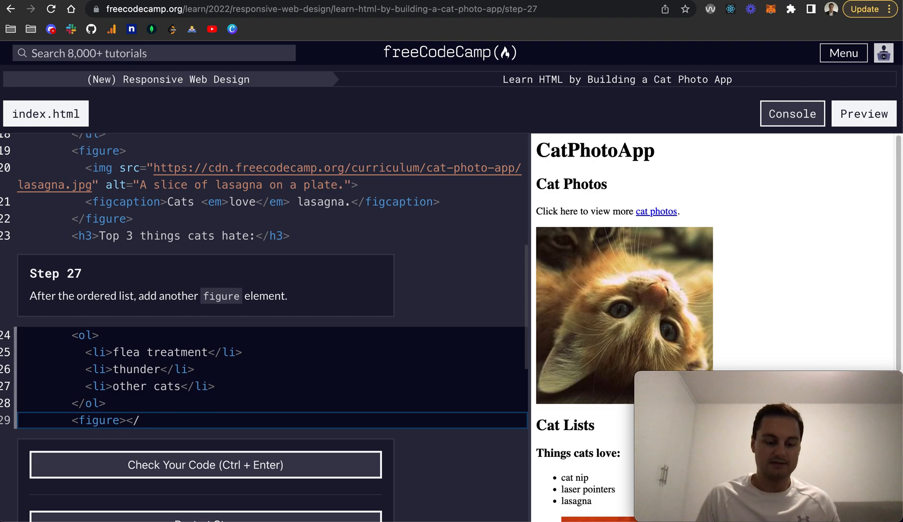
{"action": "type", "text": "</figure>"}
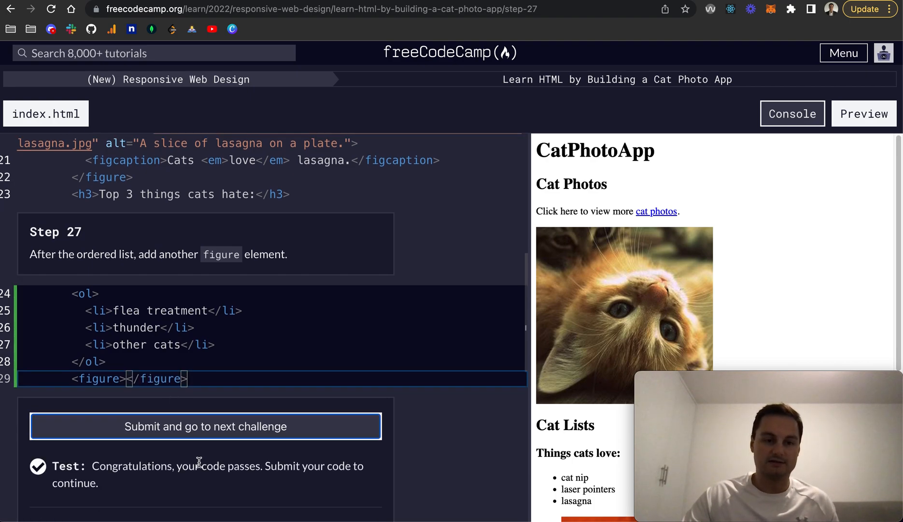
{"action": "left_click", "coordinate": [205, 426]}
{"action": "type", "text": "<img"}
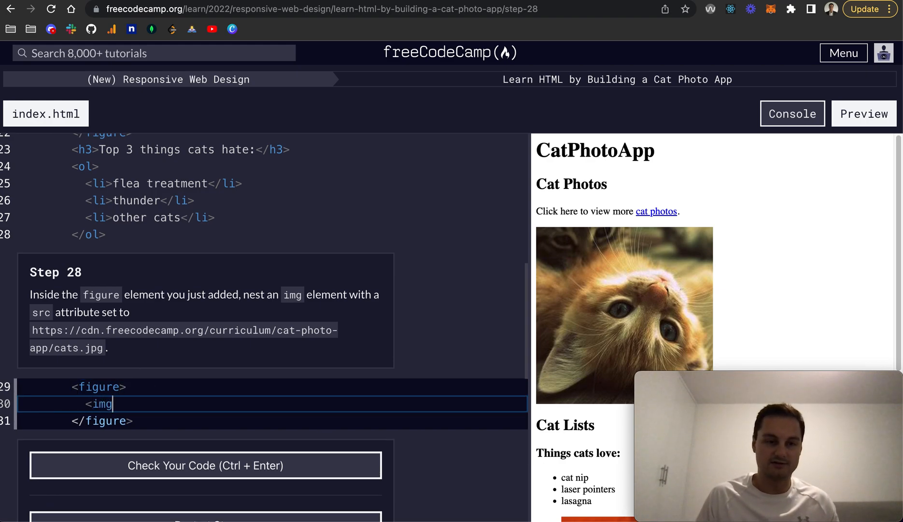
- Nest an img with src cats.jpg in the figure, then check and submit Step 28
{"action": "type", "text": "/>"}
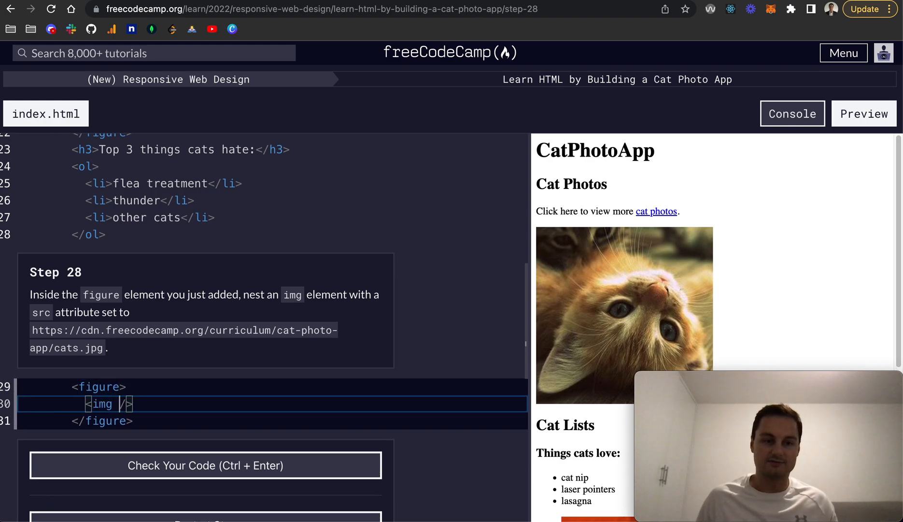
{"action": "type", "text": "src="}
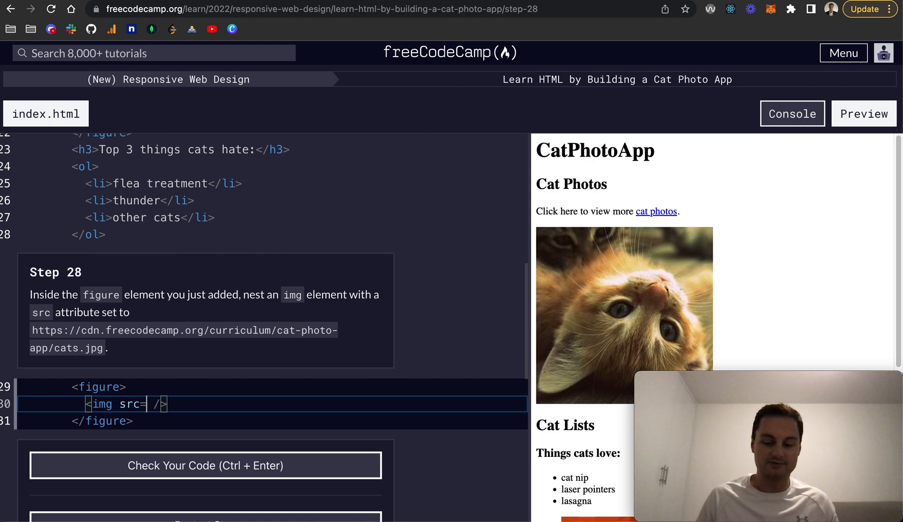
{"action": "type", "text": "''"}
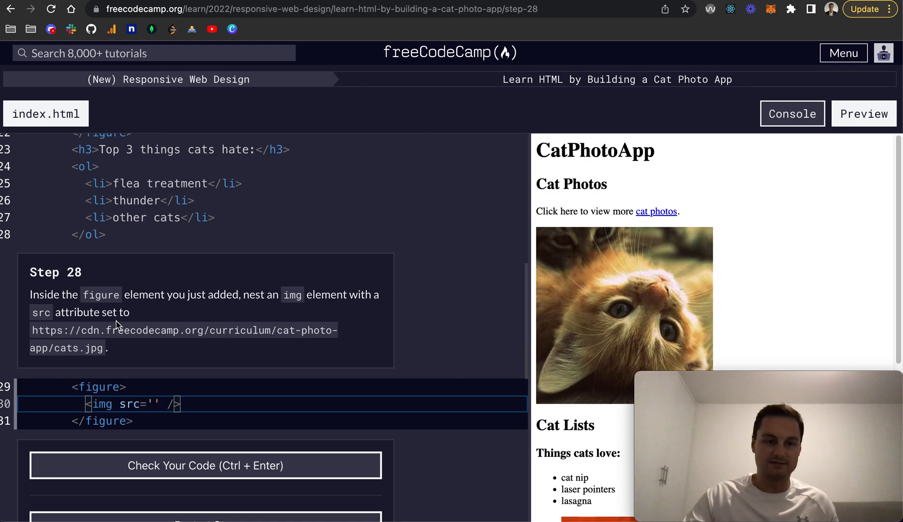
{"action": "left_click_drag", "start_coordinate": [33, 330], "coordinate": [104, 348]}
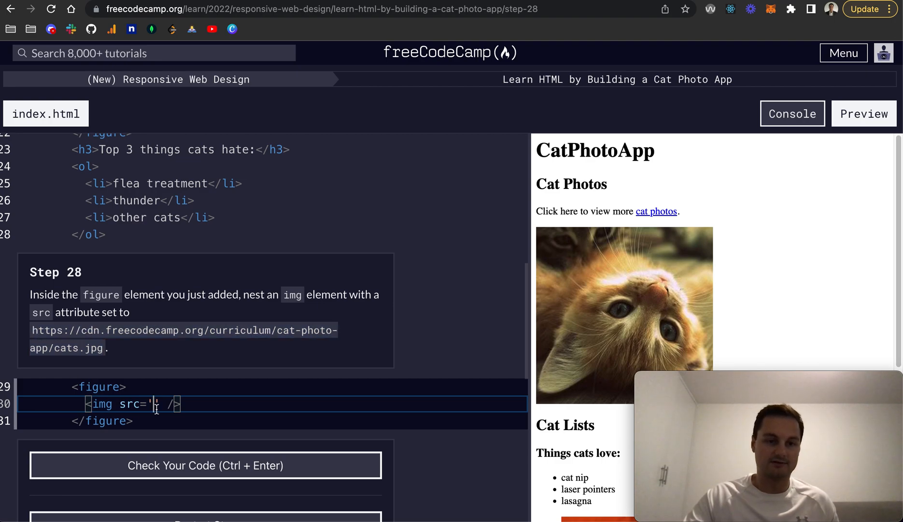
{"action": "type", "text": "https://cdn.freecodecamp.org/curriculum/cat-photo-app/cats.jpg"}
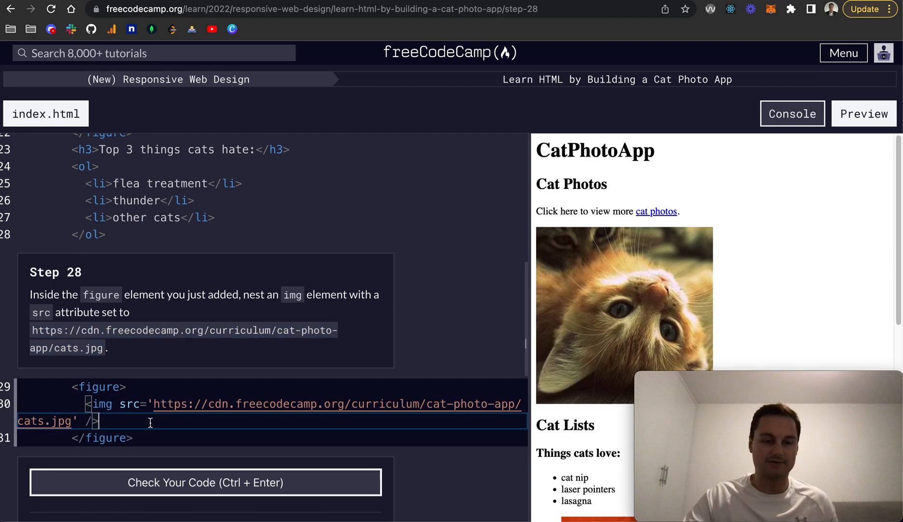
{"action": "scroll", "scroll_direction": "down", "scroll_amount": 3}
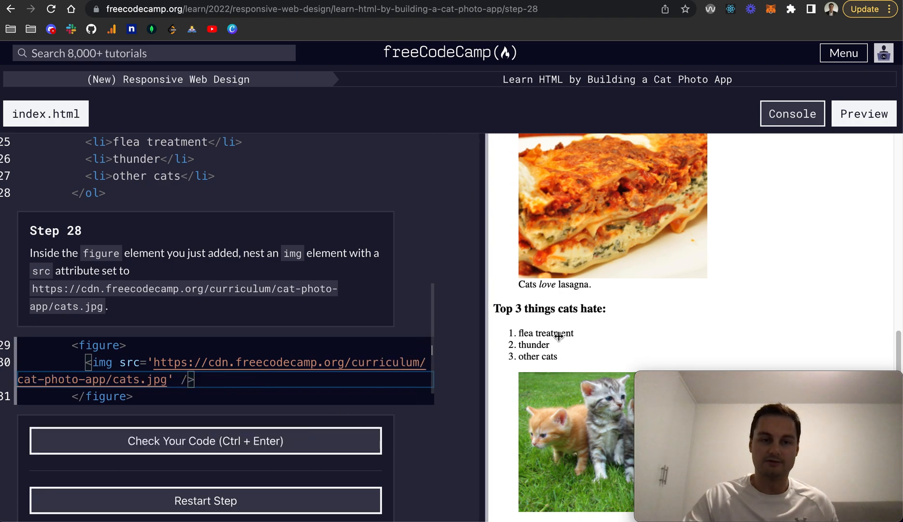
{"action": "left_click", "coordinate": [205, 440]}
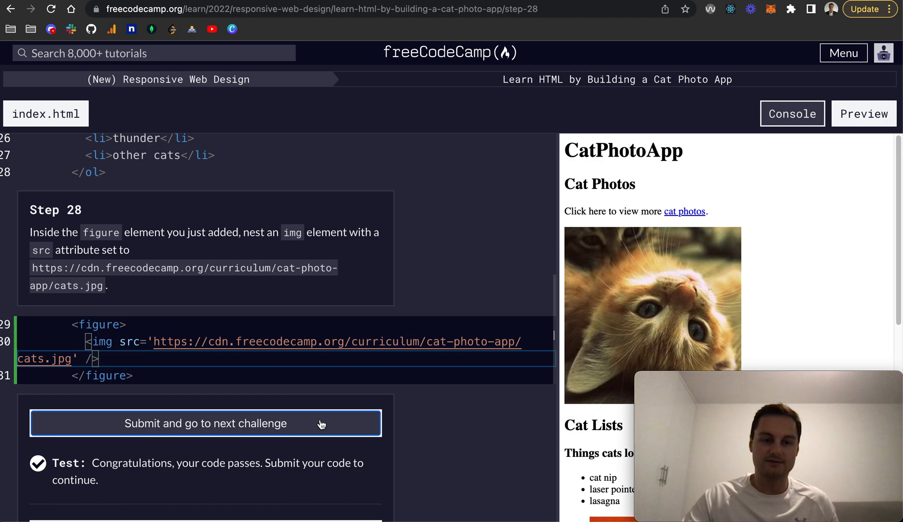
{"action": "left_click", "coordinate": [206, 423]}
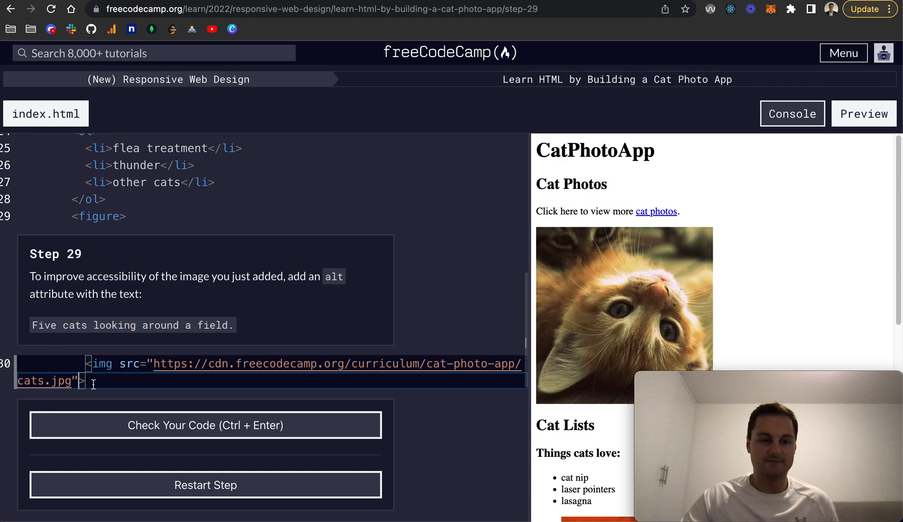
- Add alt 'Five cats looking around a field.' to the cats img, then check and submit
{"action": "type", "text": "alt=\"\""}
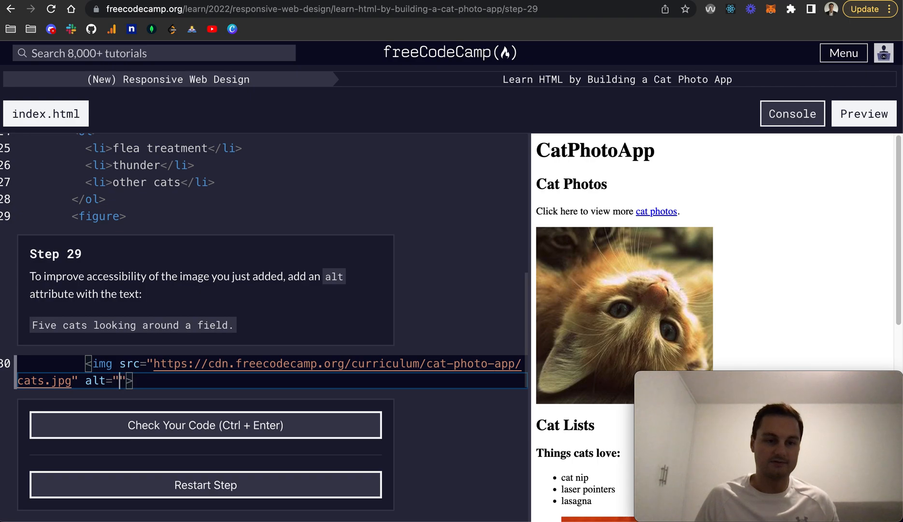
{"action": "type", "text": "Five cats looking around a field."}
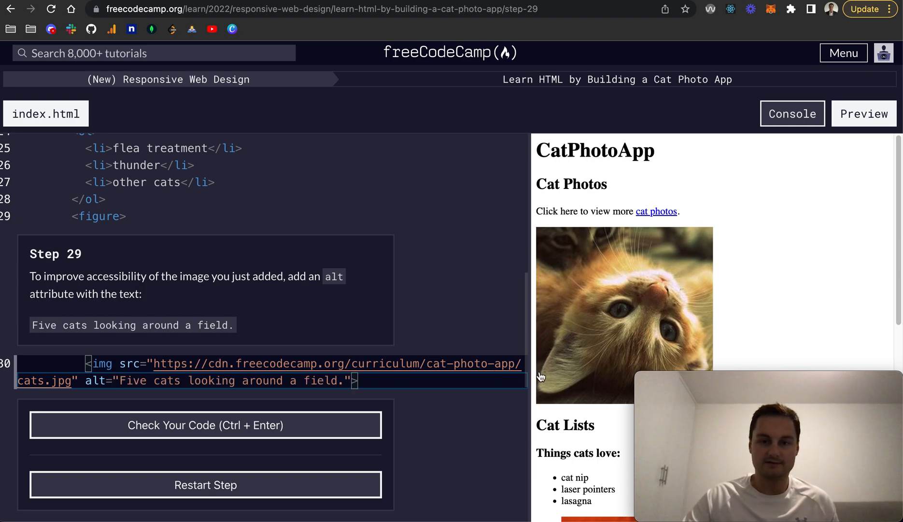
{"action": "scroll", "scroll_direction": "down", "scroll_amount": 3}
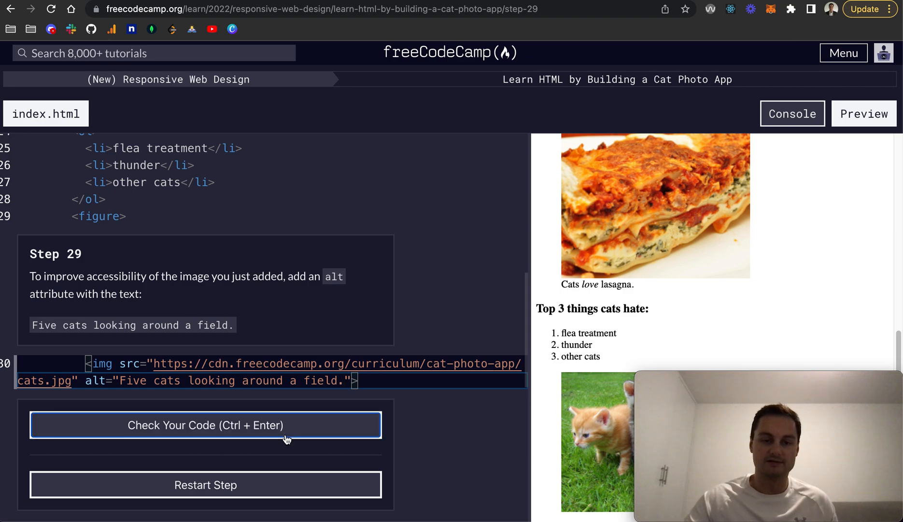
{"action": "left_click", "coordinate": [206, 425]}
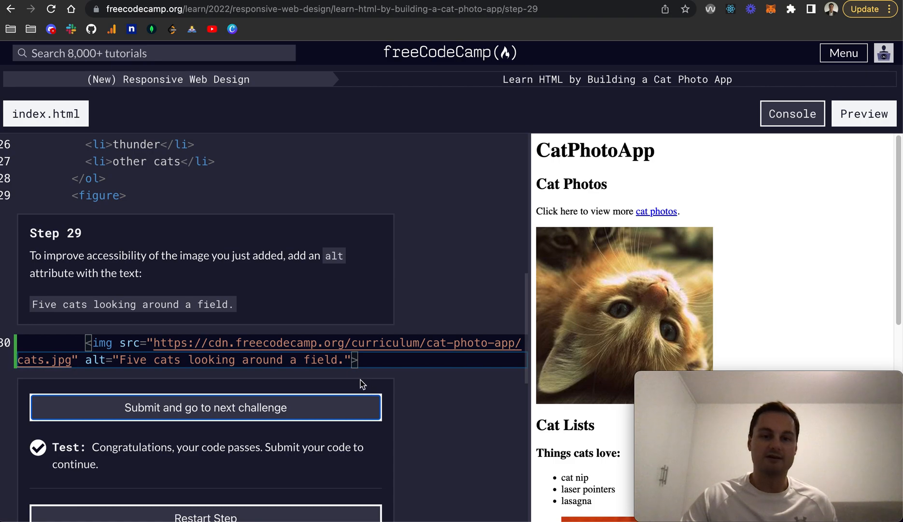
{"action": "scroll", "scroll_direction": "down", "scroll_amount": 3}
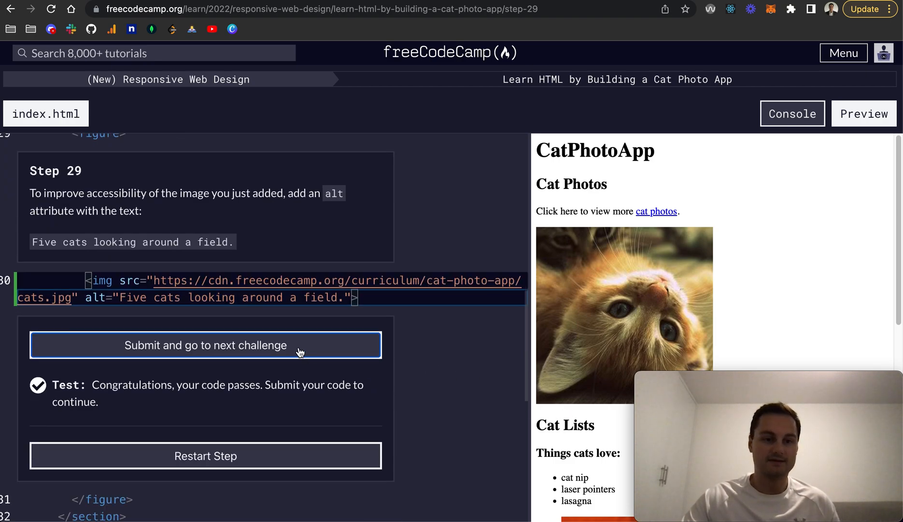
{"action": "left_click", "coordinate": [205, 345]}
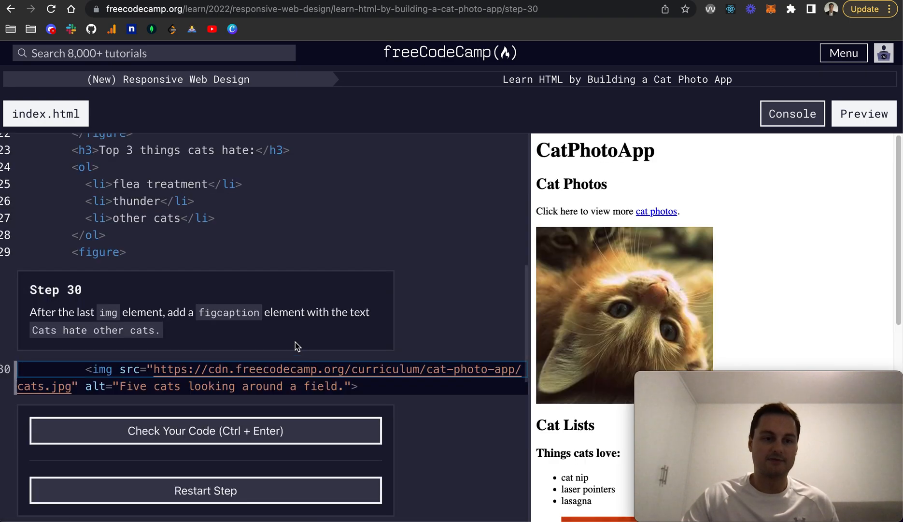
{"action": "mouse_move", "coordinate": [391, 376]}
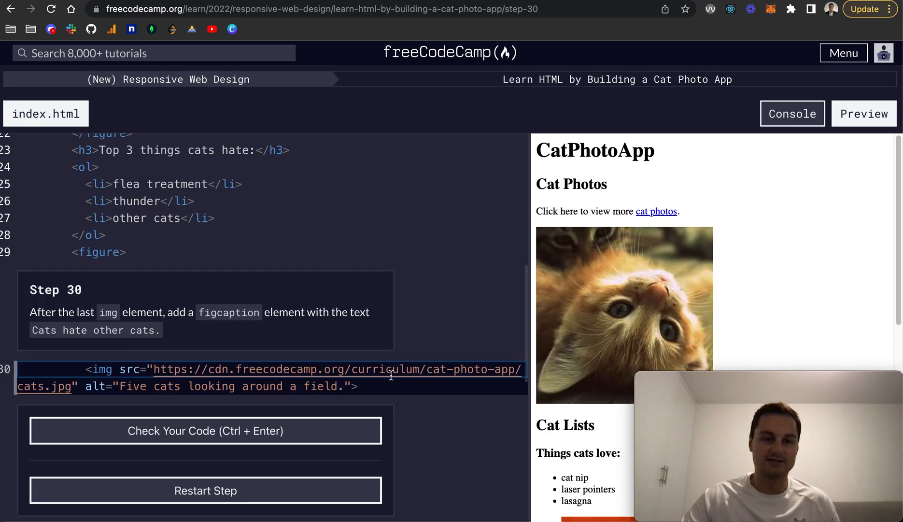
- Add a figcaption reading 'Cats hate other cats.' after the cats image
{"action": "type", "text": "<"}
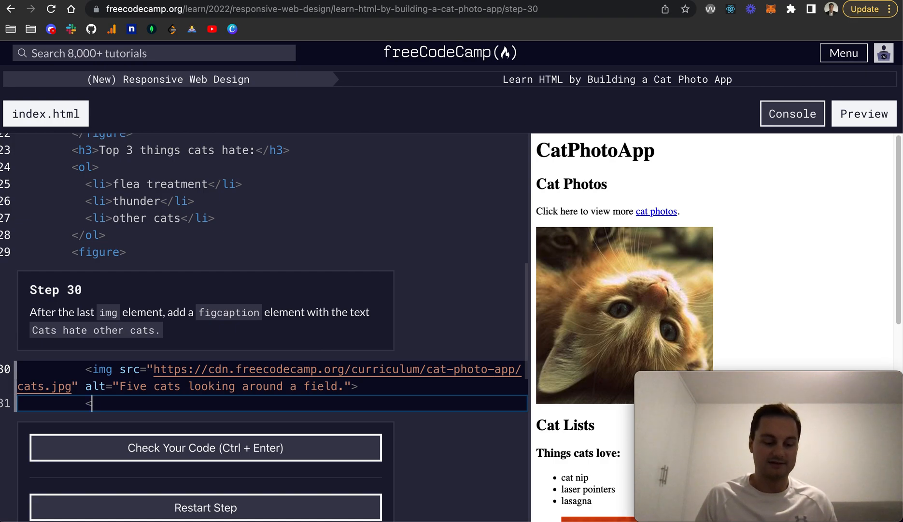
{"action": "type", "text": "figcaptio"}
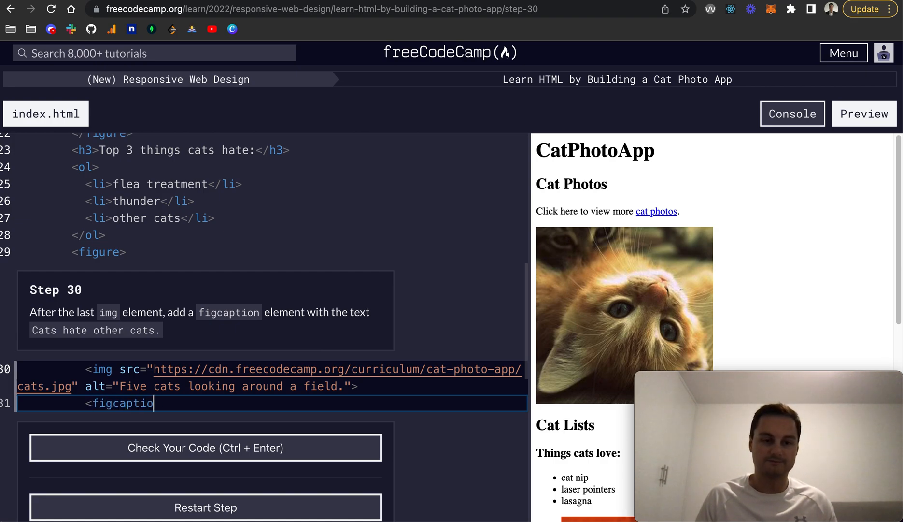
{"action": "type", "text": "n></figcation>"}
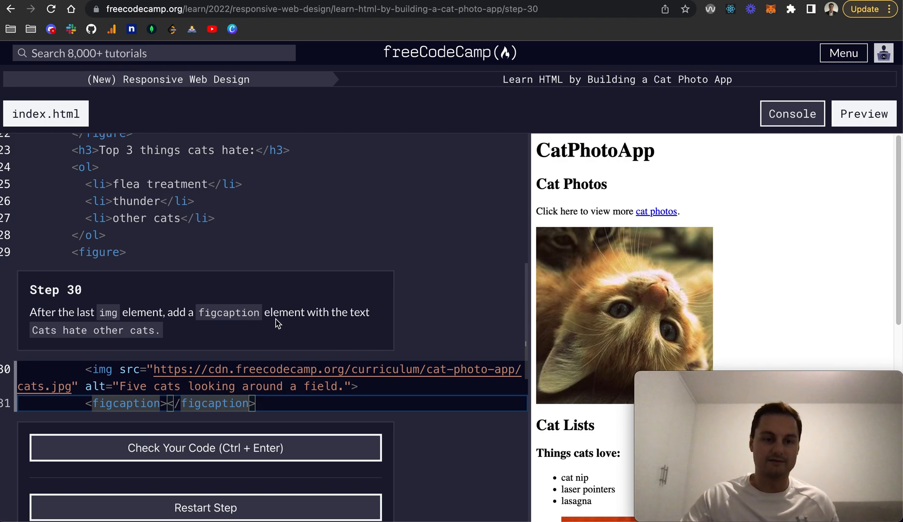
{"action": "double_click", "coordinate": [95, 330]}
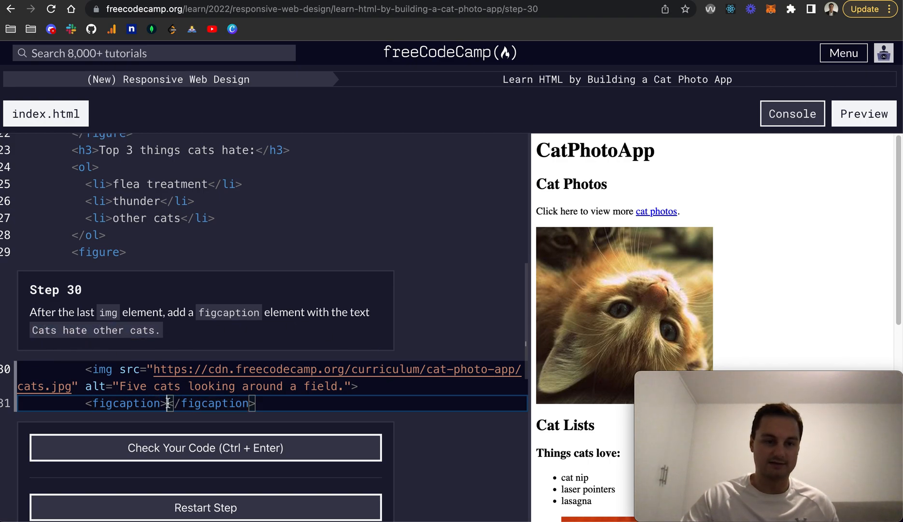
{"action": "type", "text": "Cats hate other cats."}
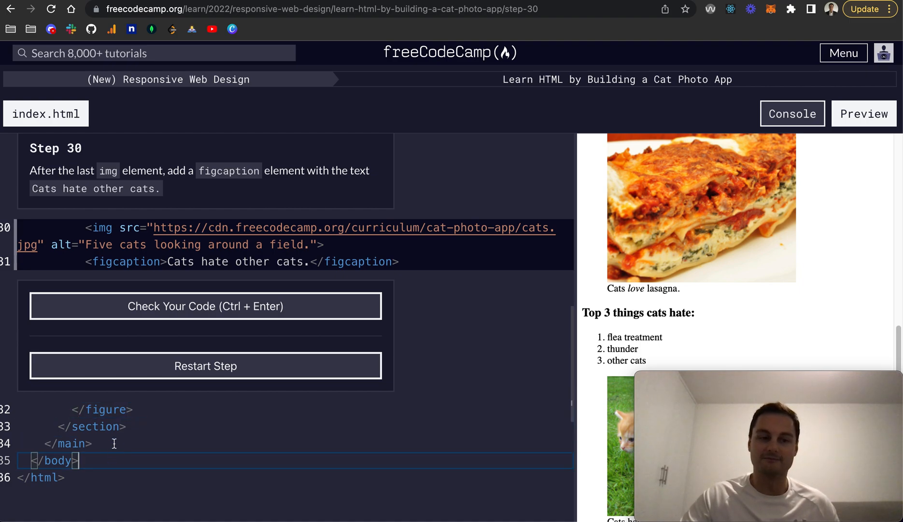
- Check the figcaption code and submit Step 30
{"action": "left_click", "coordinate": [87, 477]}
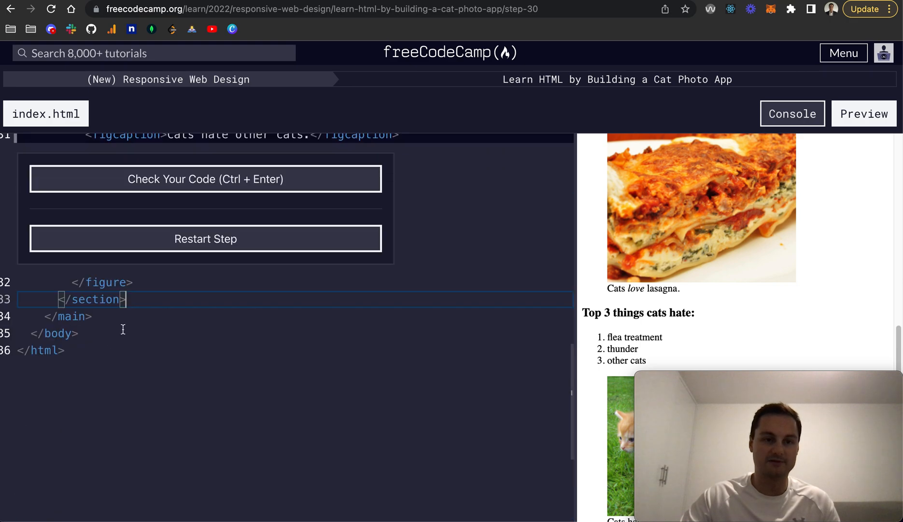
{"action": "scroll", "scroll_direction": "down", "scroll_amount": 3}
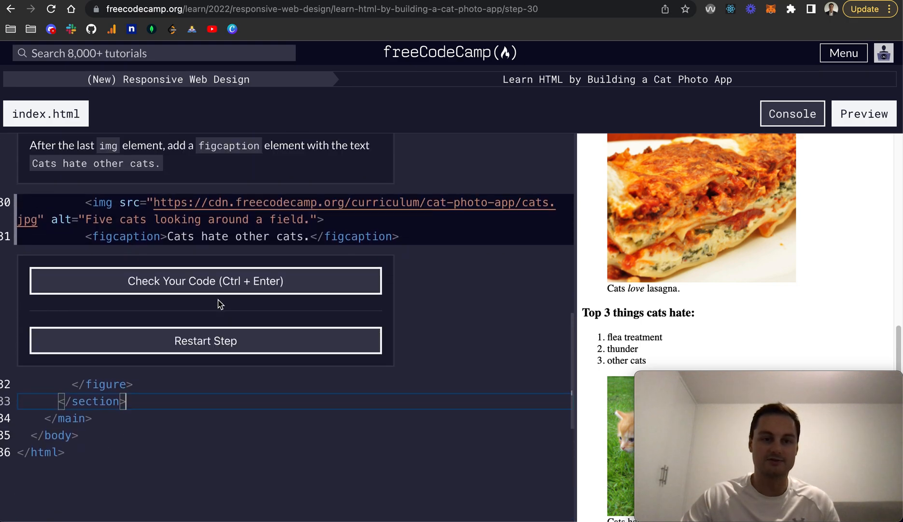
{"action": "left_click", "coordinate": [204, 281]}
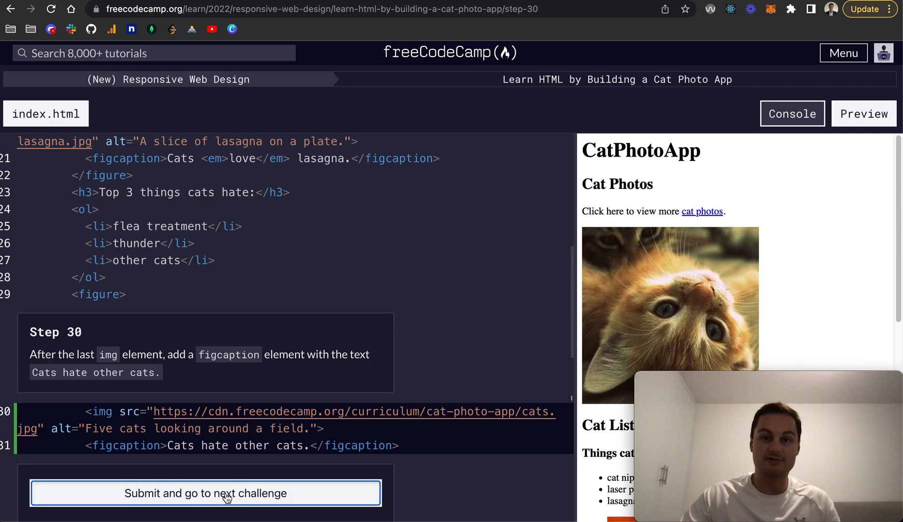
{"action": "left_click", "coordinate": [206, 492]}
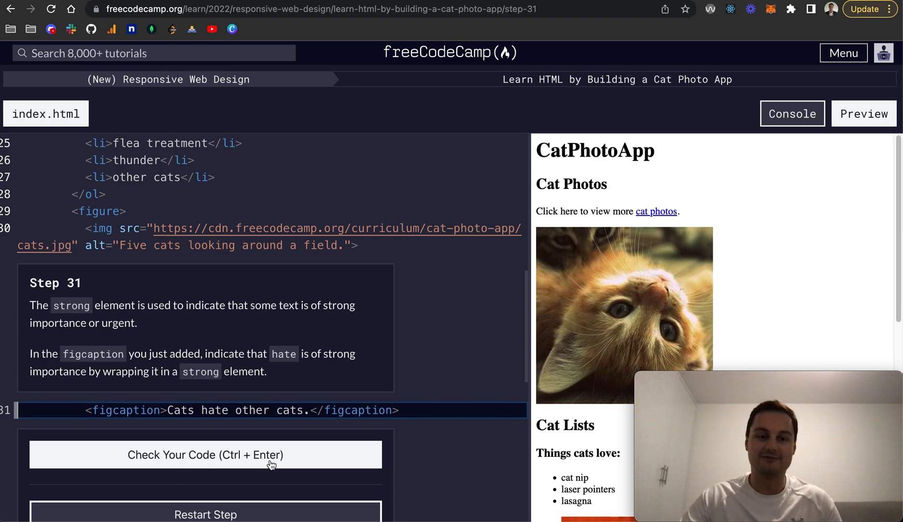
{"action": "mouse_move", "coordinate": [305, 471]}
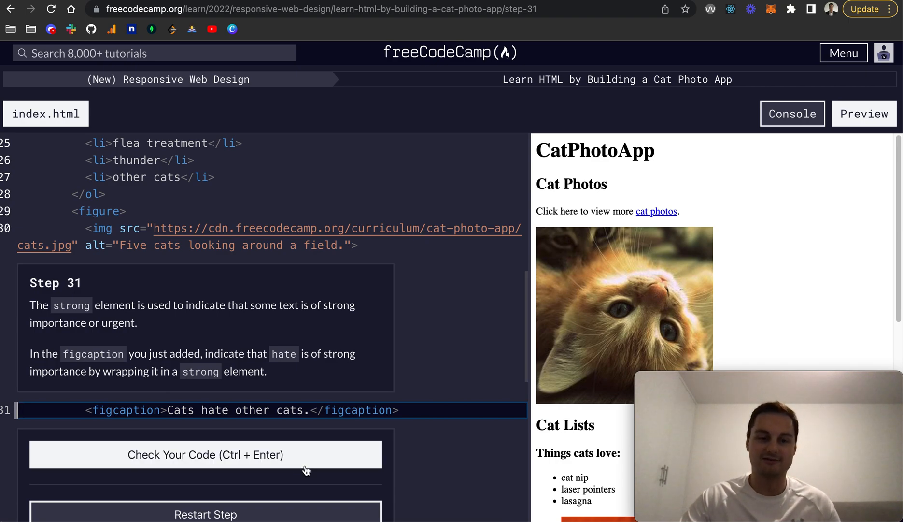